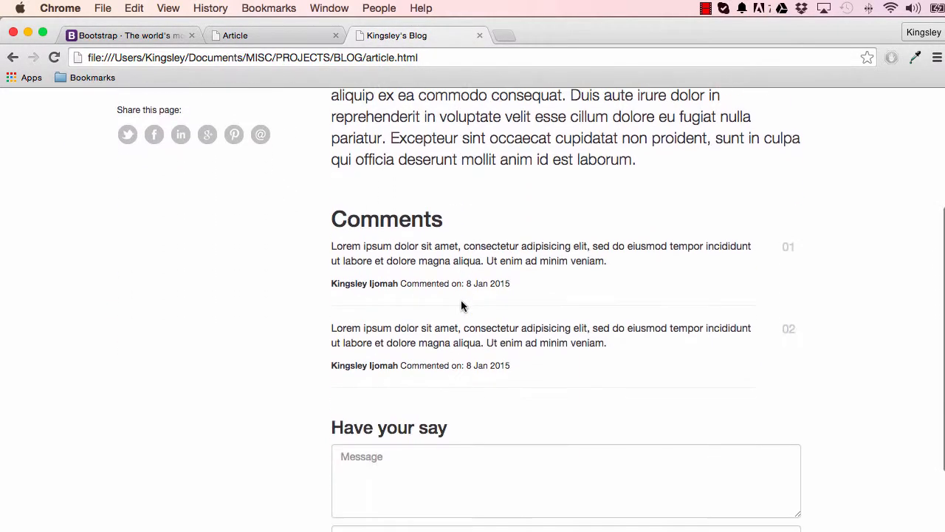
- Finish the 'Have your say' heading and add a paragraph with an sr-only 'Message' label
{"action": "scroll", "scroll_direction": "down", "scroll_amount": 3}
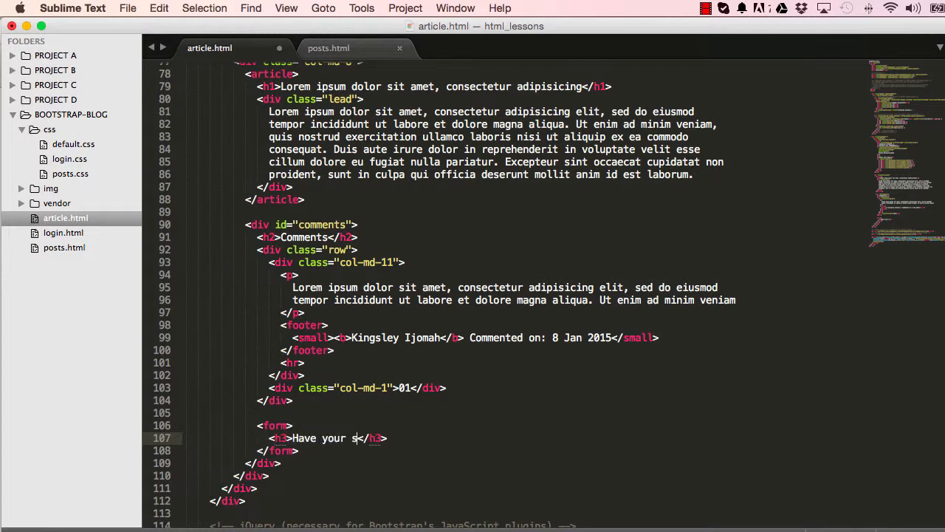
{"action": "type", "text": "ay"}
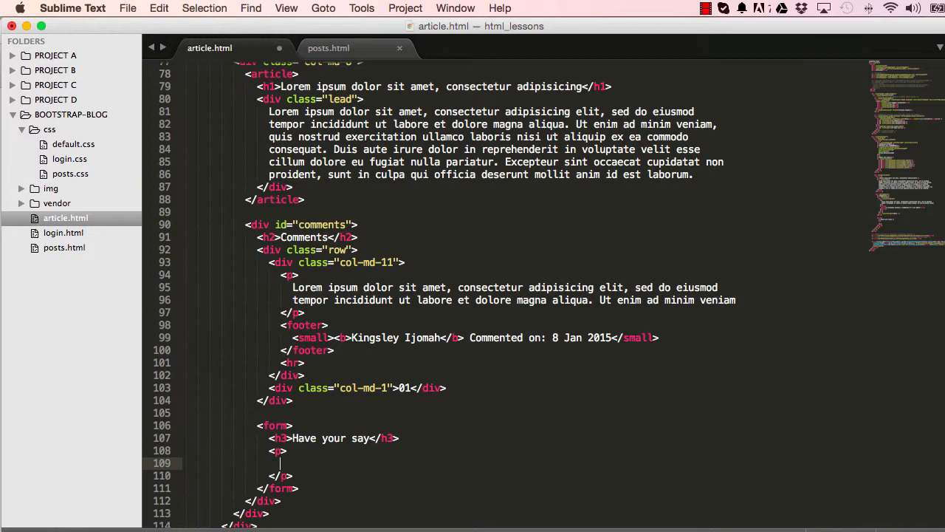
{"action": "type", "text": "<label></label>"}
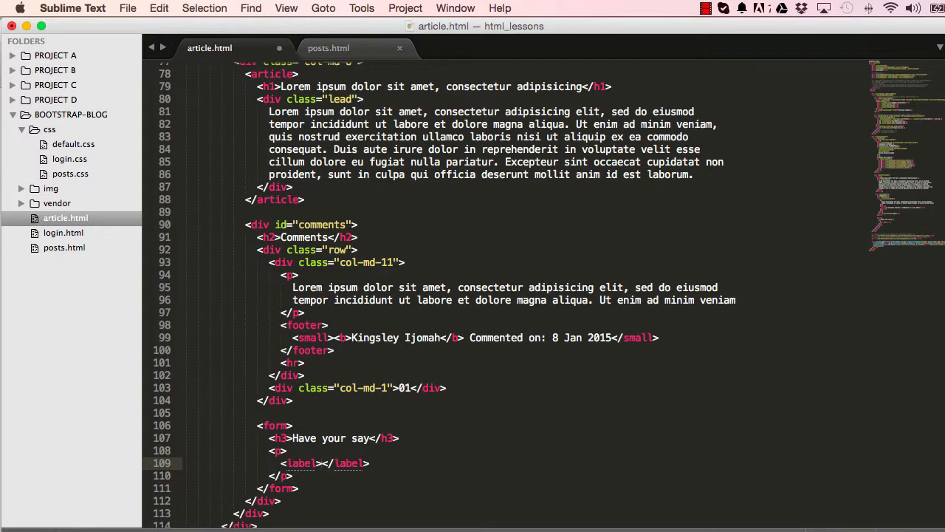
{"action": "type", "text": "cls"}
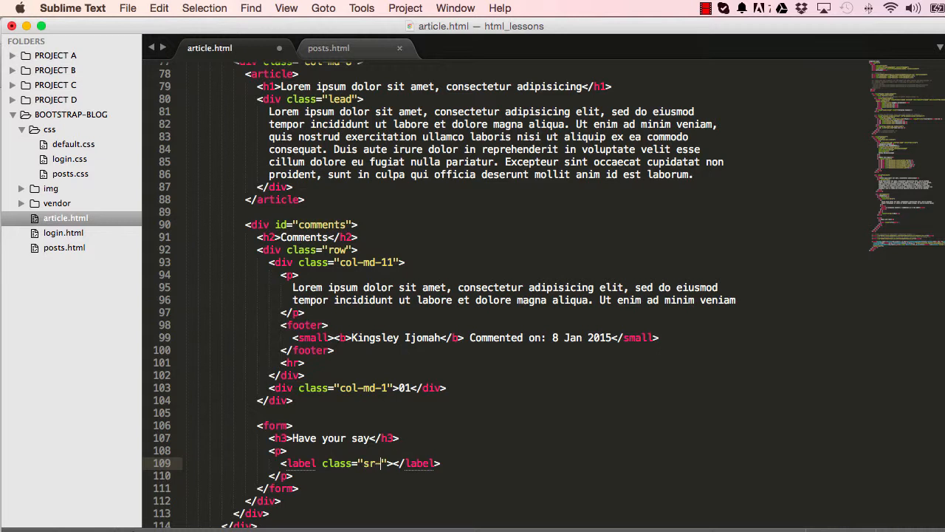
{"action": "type", "text": "only"}
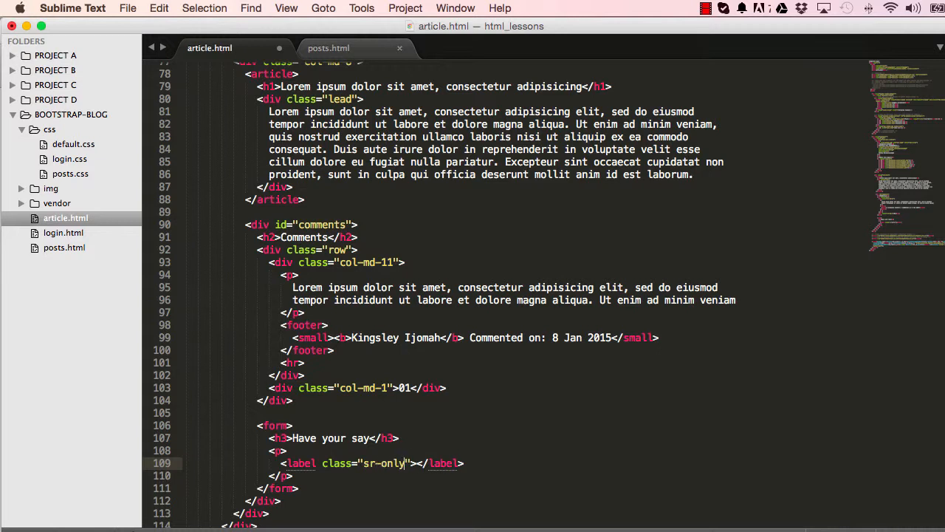
{"action": "type", "text": "Message"}
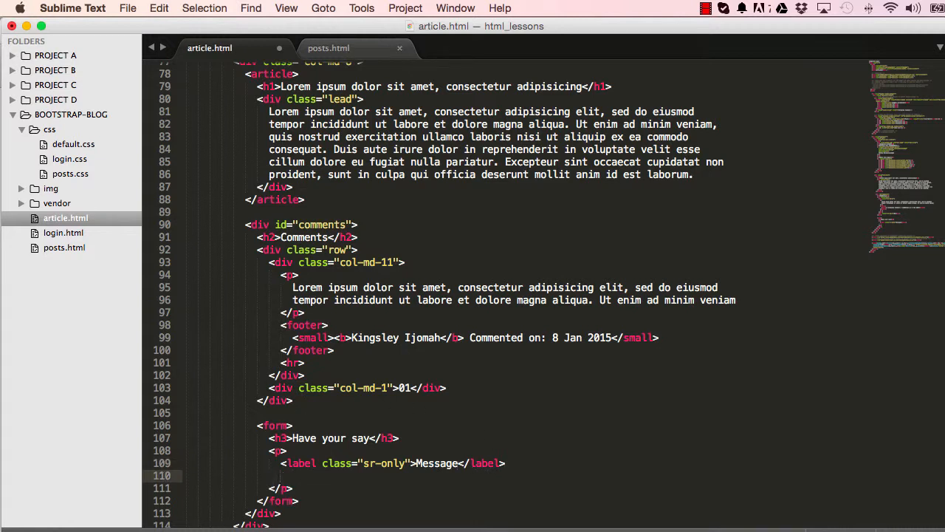
- Add a required textarea with id 'message' and a 'Message' placeholder
{"action": "type", "text": "textarea placeholder=\"\"></textarea>"}
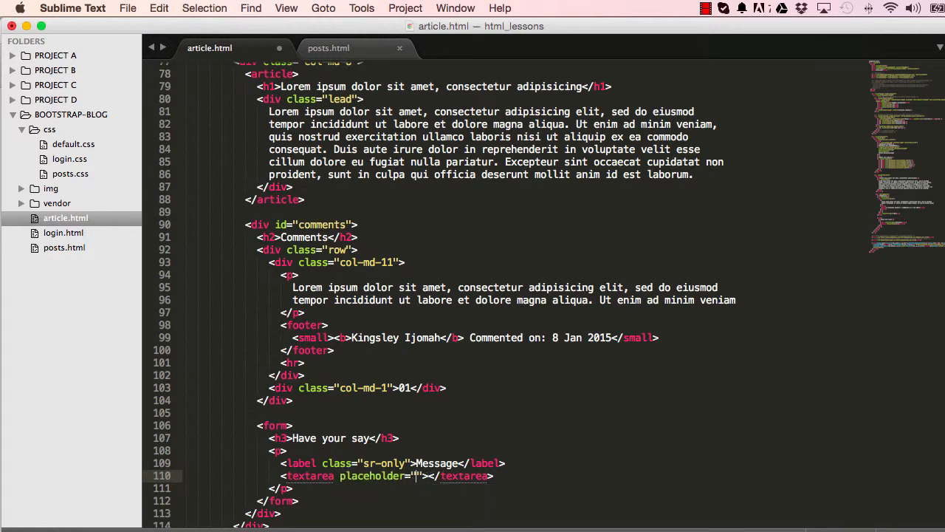
{"action": "type", "text": "Message"}
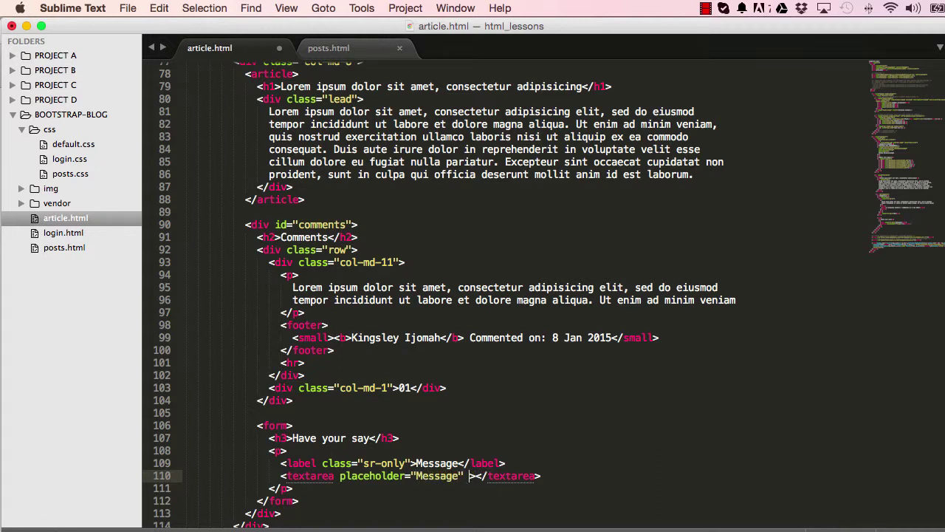
{"action": "type", "text": "id=\"mess\""}
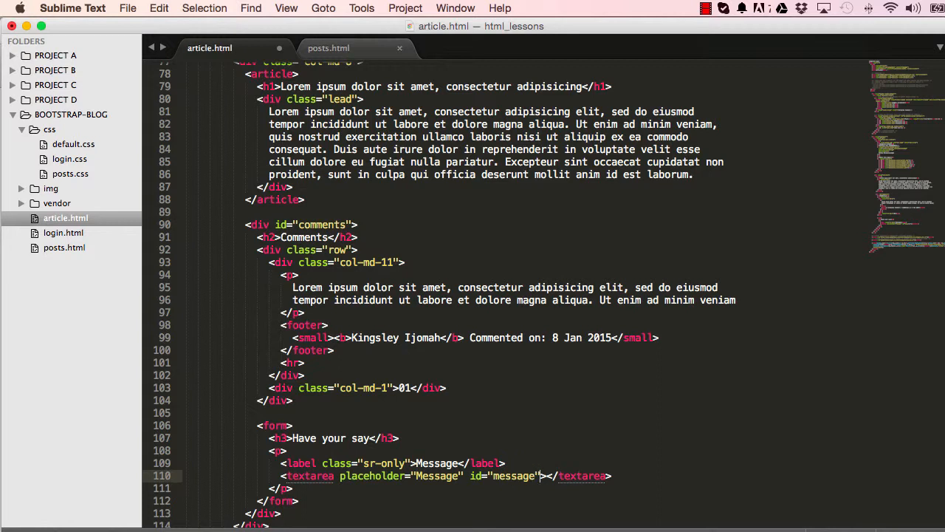
{"action": "type", "text": "required"}
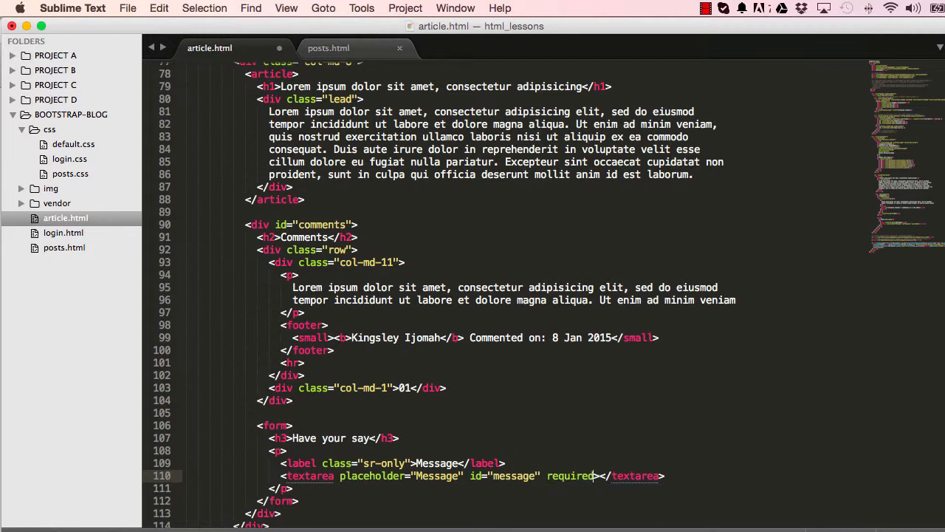
{"action": "type", "text": "autoco"}
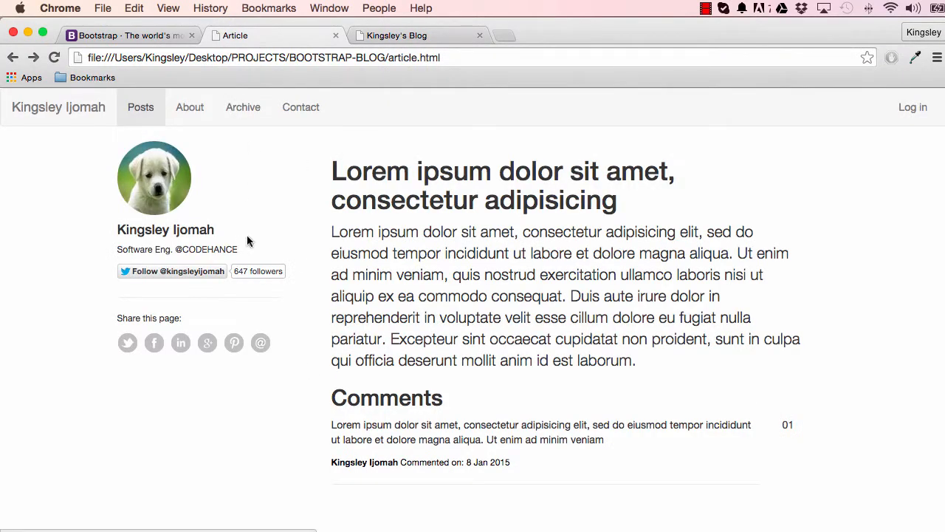
{"action": "scroll", "scroll_direction": "down", "scroll_amount": 3}
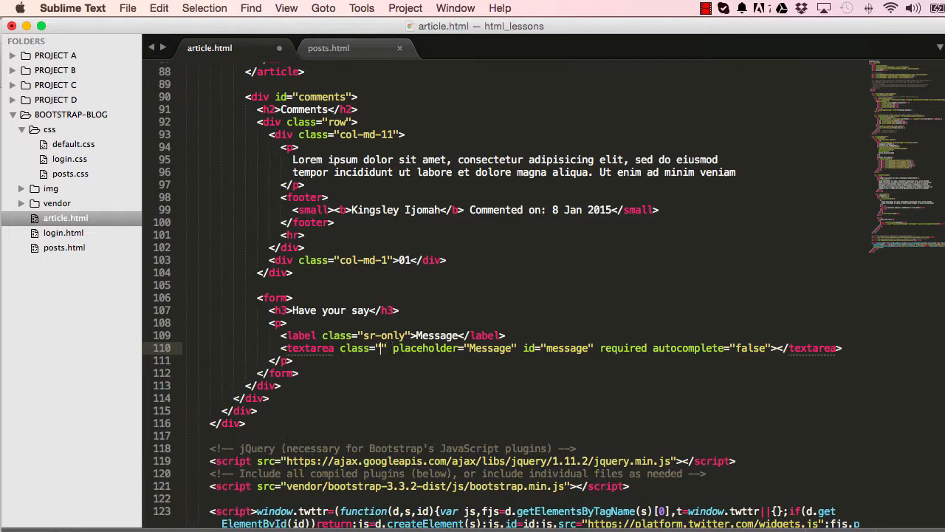
- Give the textarea class form-control and add an sr-only 'Email Address' label
{"action": "type", "text": "form-contro"}
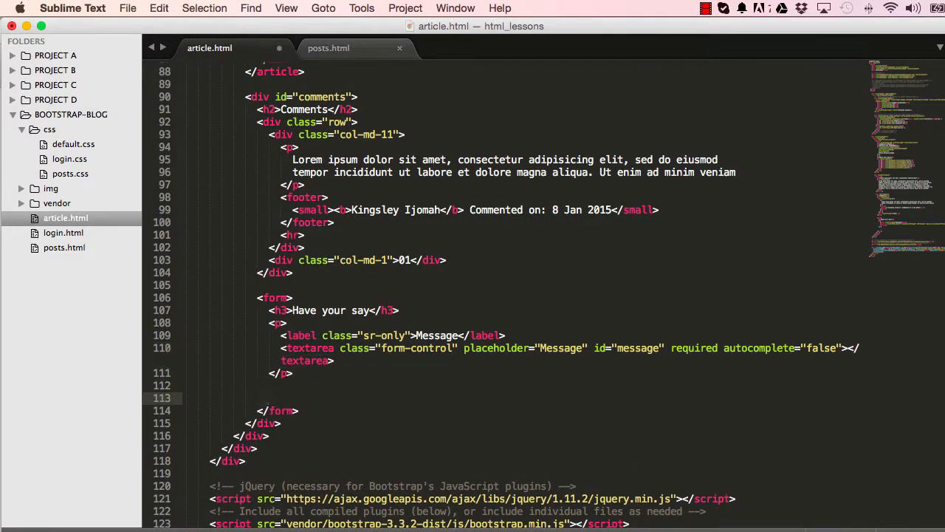
{"action": "type", "text": "label></label>"}
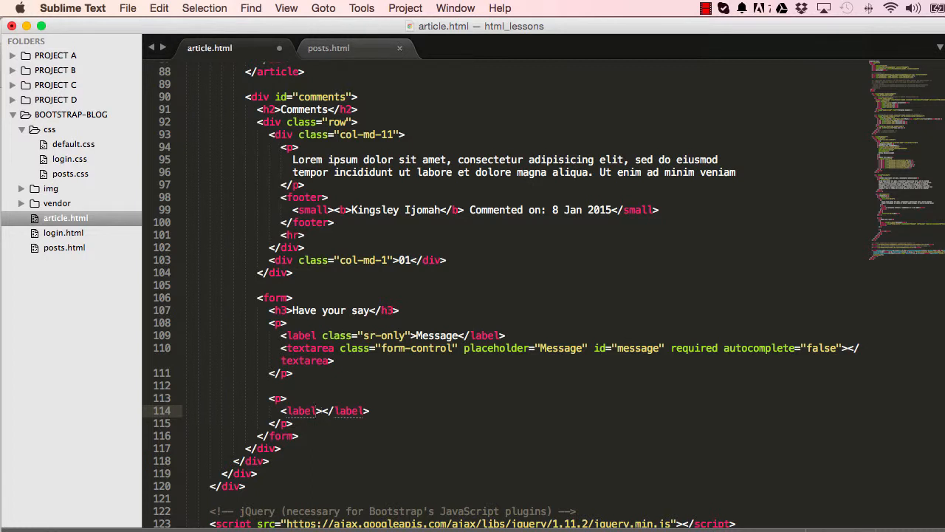
{"action": "type", "text": "class=\"\""}
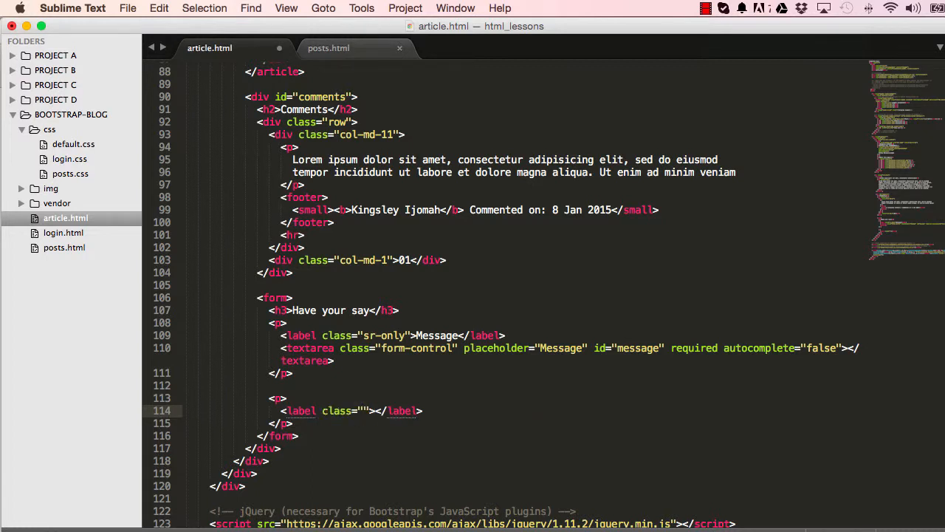
{"action": "type", "text": "sr-only"}
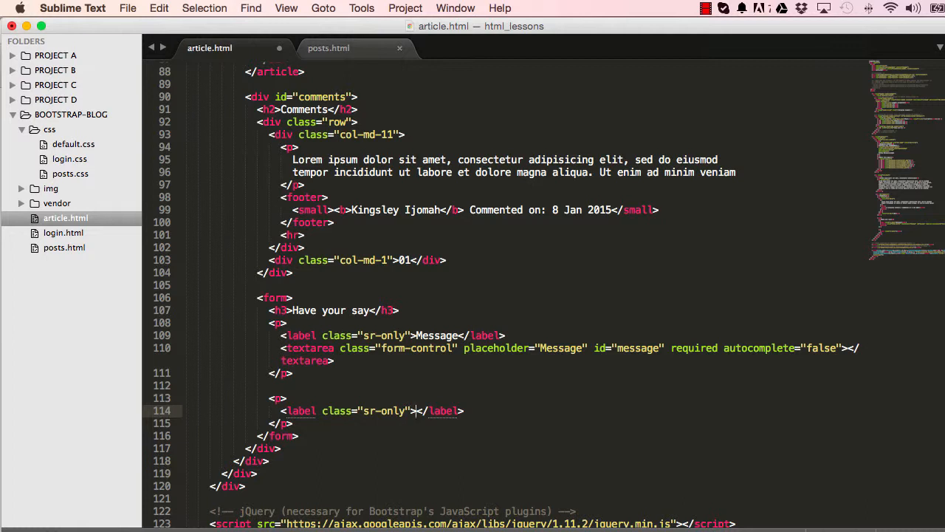
{"action": "type", "text": "Email Ad"}
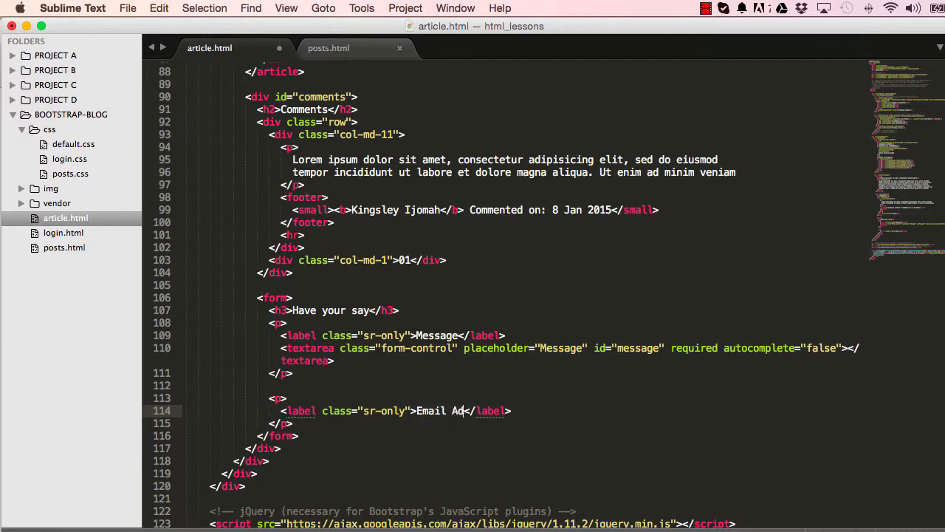
{"action": "type", "text": "dress"}
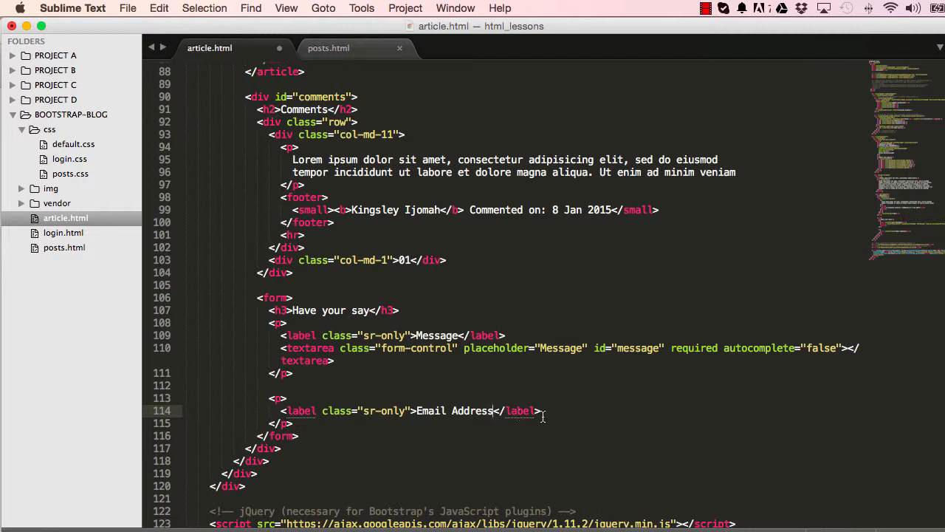
- Add a required email input with class form-control and an 'Email Address' placeholder
{"action": "type", "text": "<input type=\"text\">"}
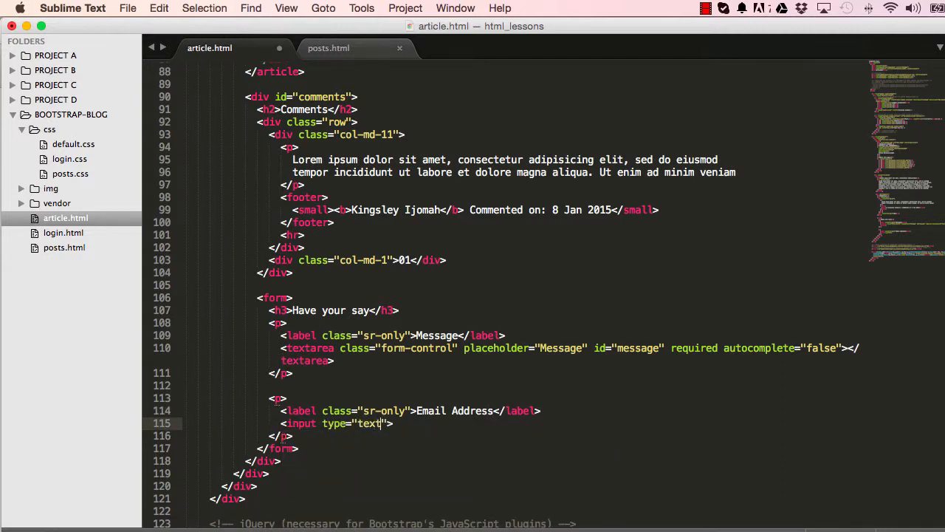
{"action": "type", "text": "email"}
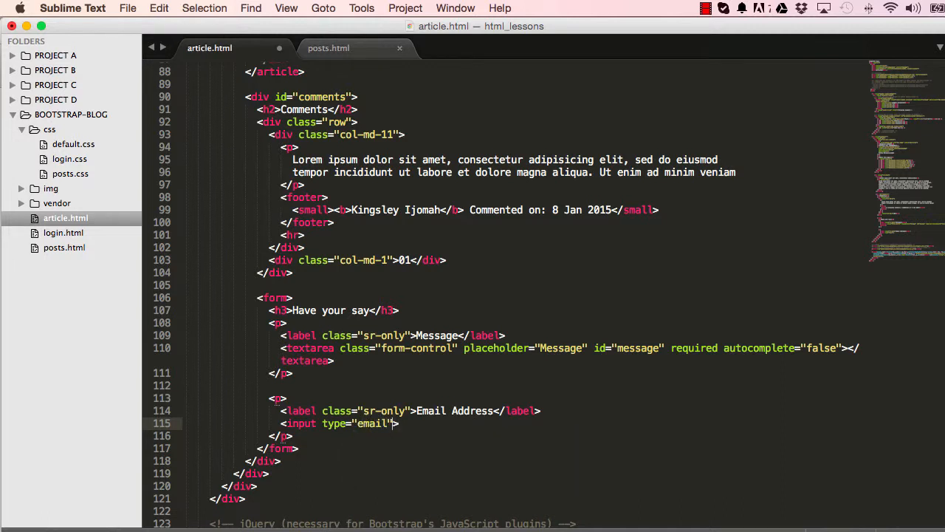
{"action": "type", "text": "class=\"\""}
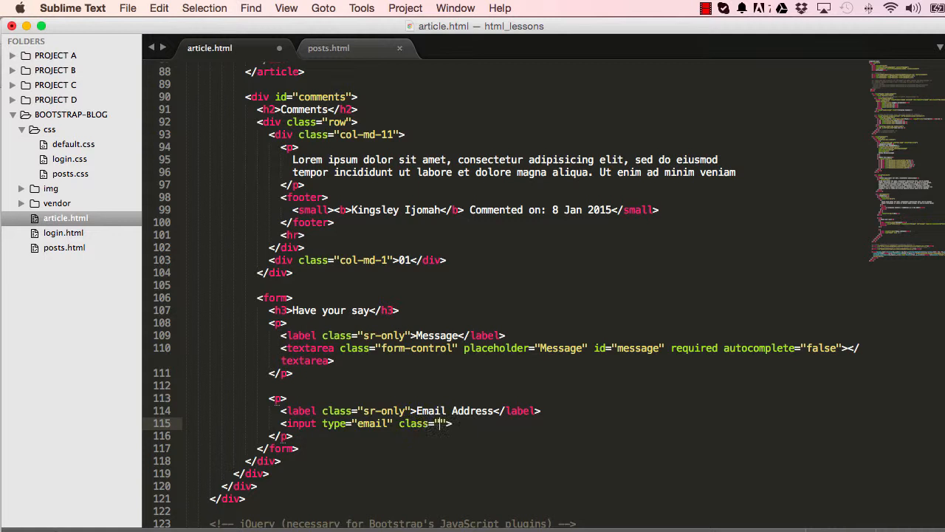
{"action": "type", "text": "form-control"}
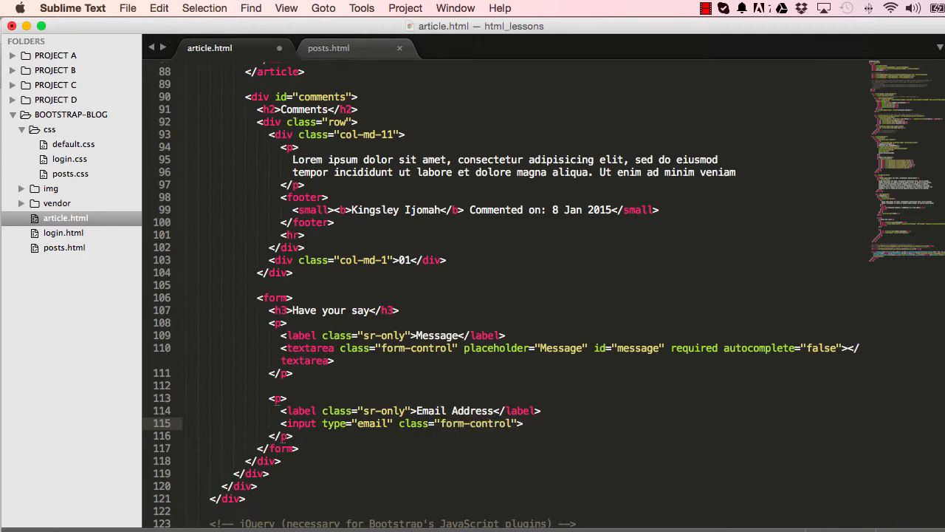
{"action": "type", "text": "placeholder=\""}
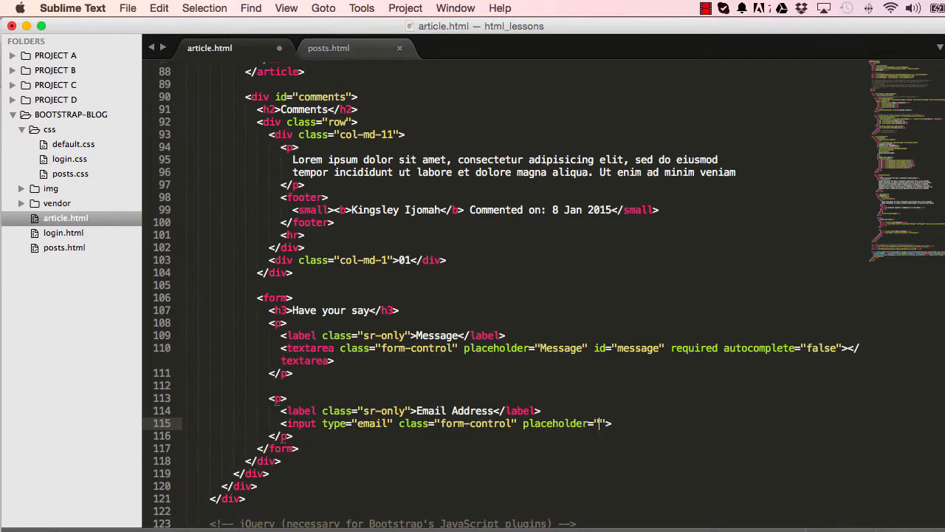
{"action": "type", "text": "Email"}
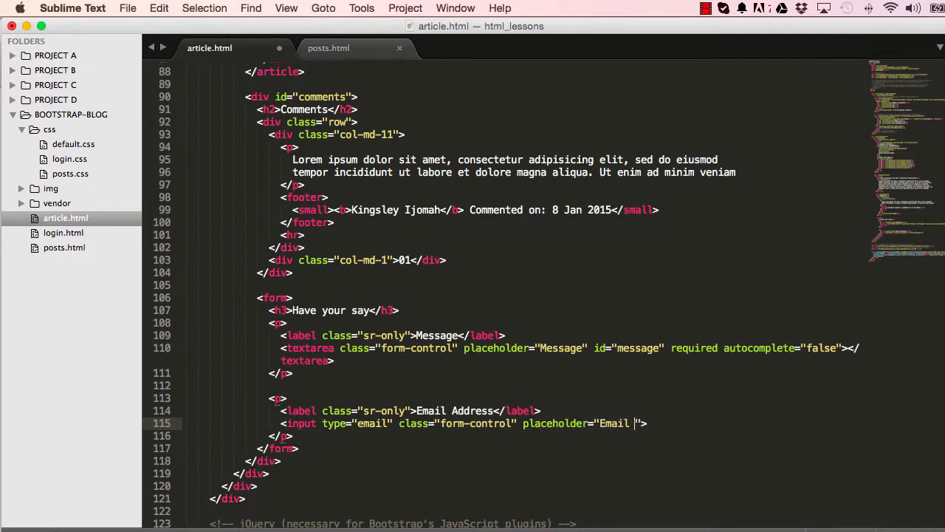
{"action": "type", "text": "Address"}
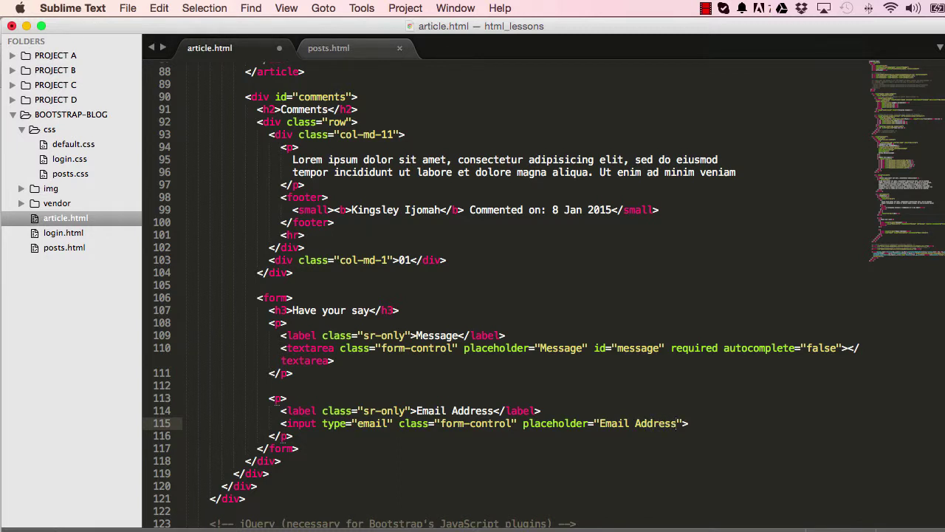
{"action": "type", "text": "r"}
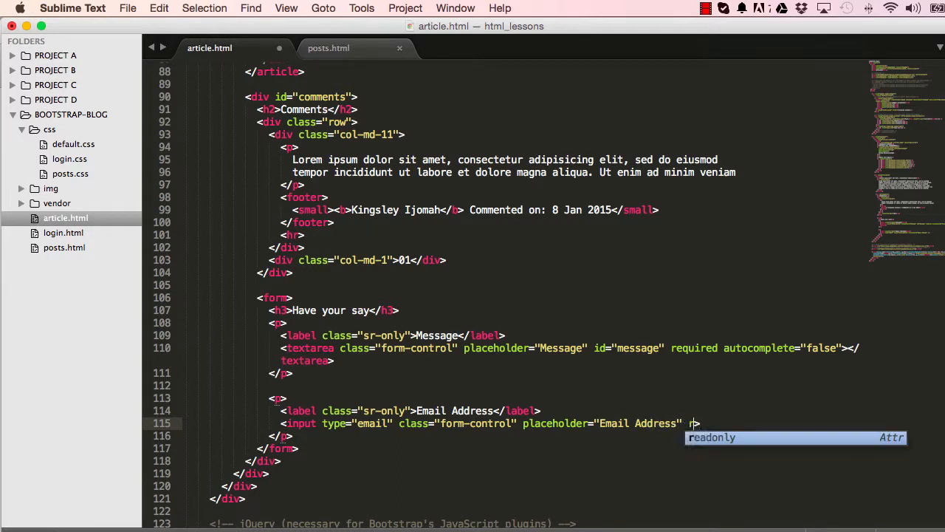
{"action": "type", "text": "equired"}
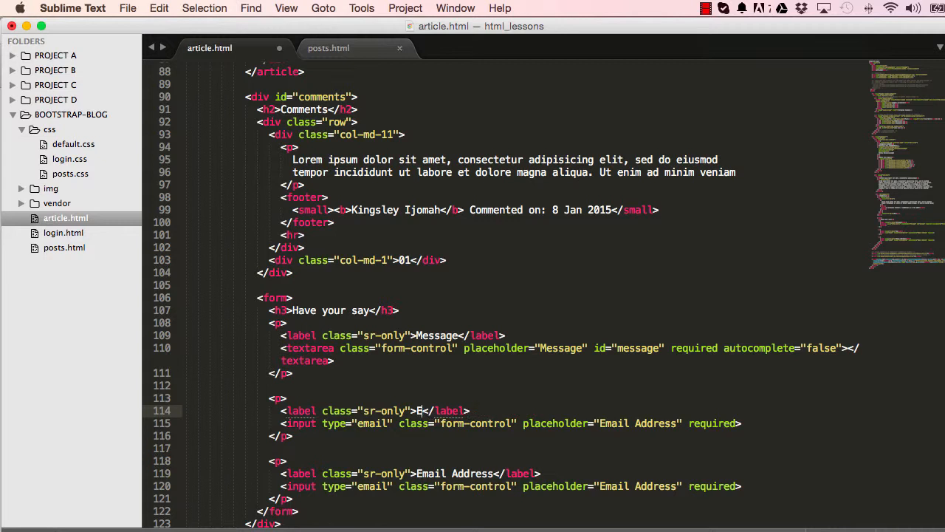
- Change the copied field's label and placeholder to 'Full Name' and its type to text
{"action": "type", "text": "Full N"}
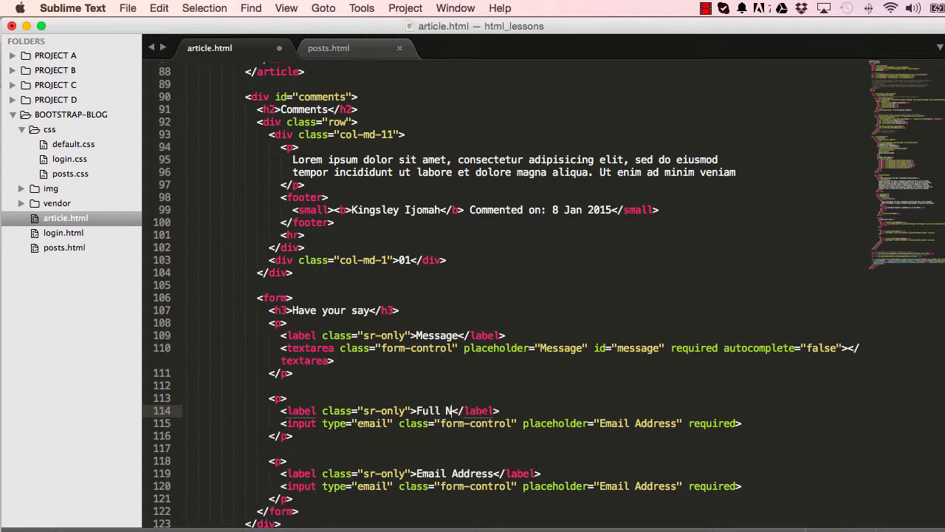
{"action": "type", "text": "ame"}
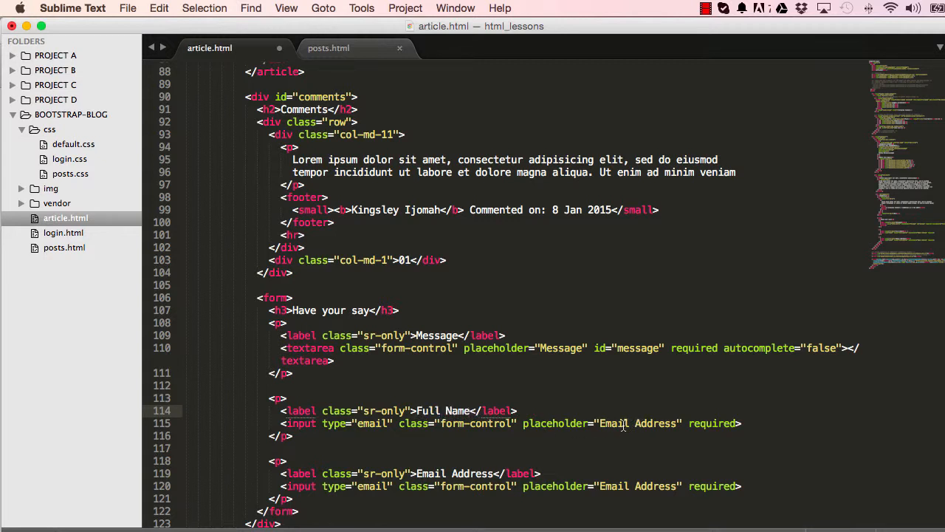
{"action": "type", "text": "Full"}
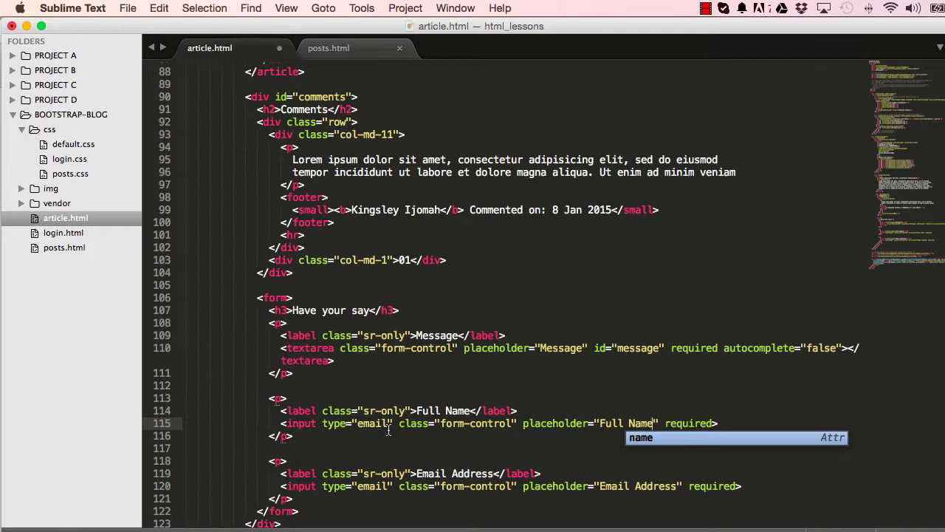
{"action": "type", "text": "text"}
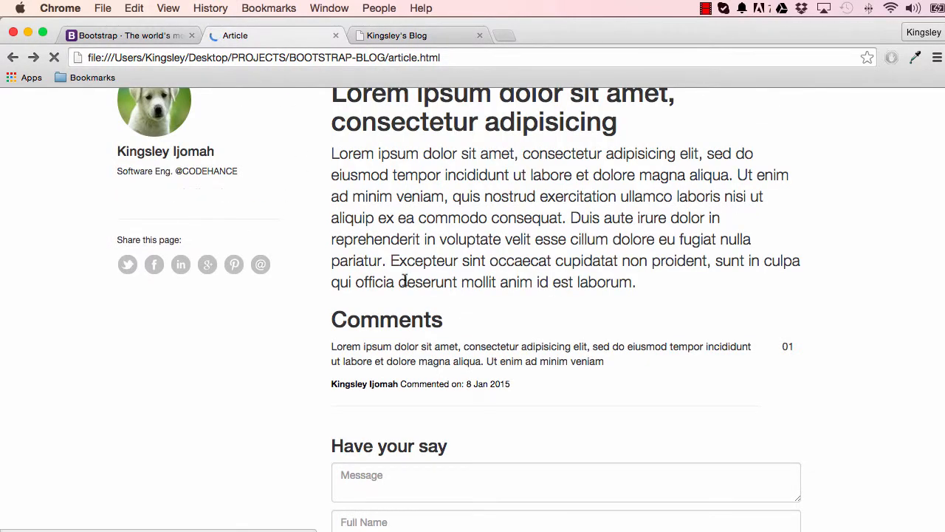
{"action": "scroll", "scroll_direction": "down", "scroll_amount": 3}
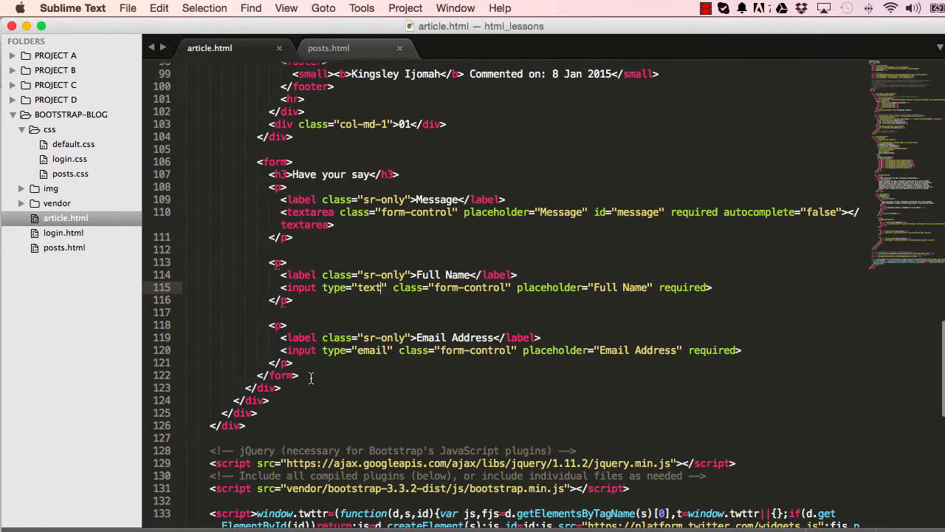
- Add a paragraph holding a 'btn btn-primary' submit input with value 'Send Message'
{"action": "type", "text": "<p></p>"}
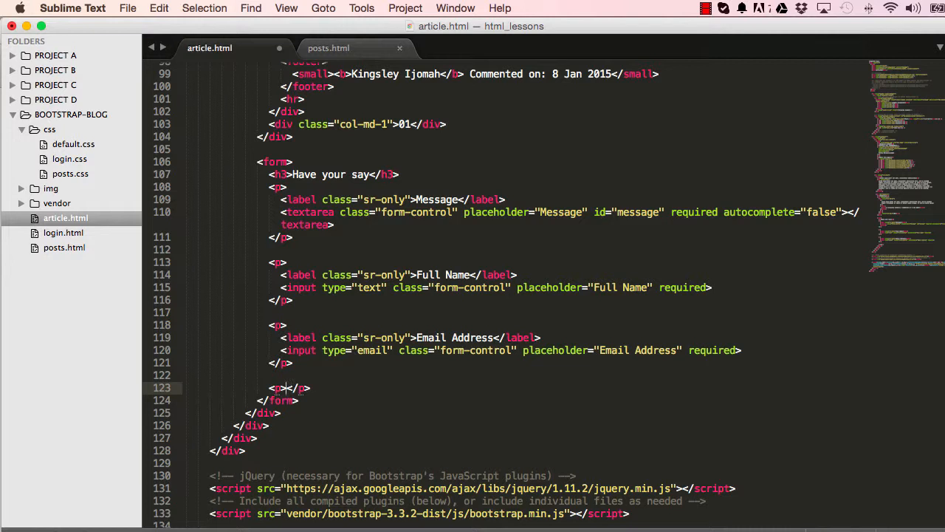
{"action": "type", "text": "input<"}
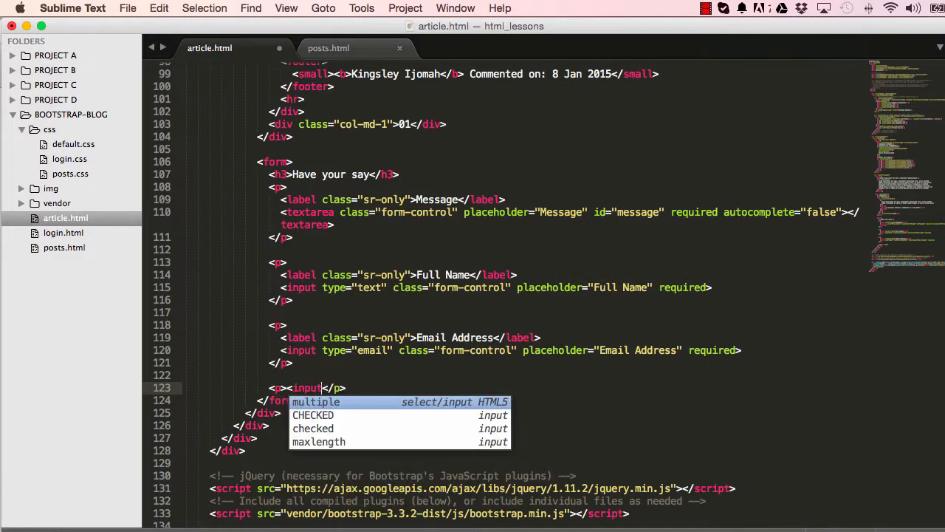
{"action": "type", "text": "type=\"sub\""}
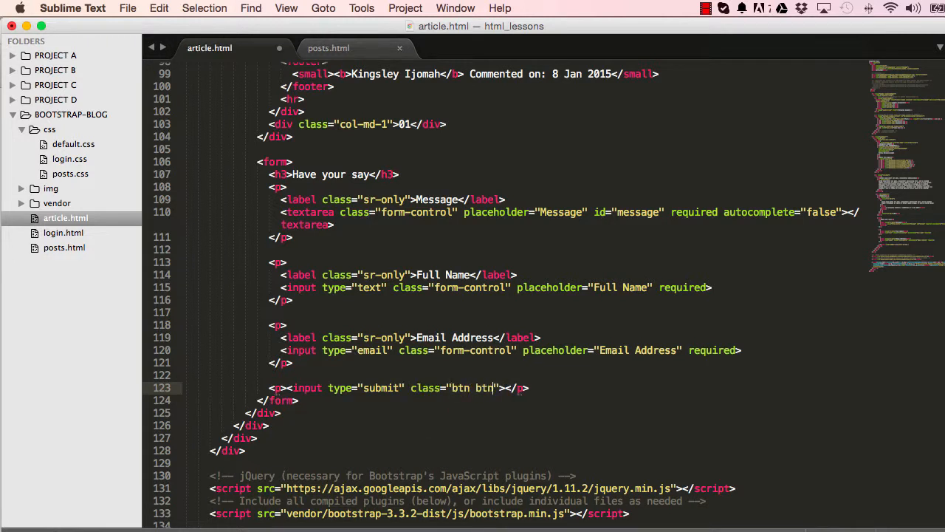
{"action": "type", "text": "-primary"}
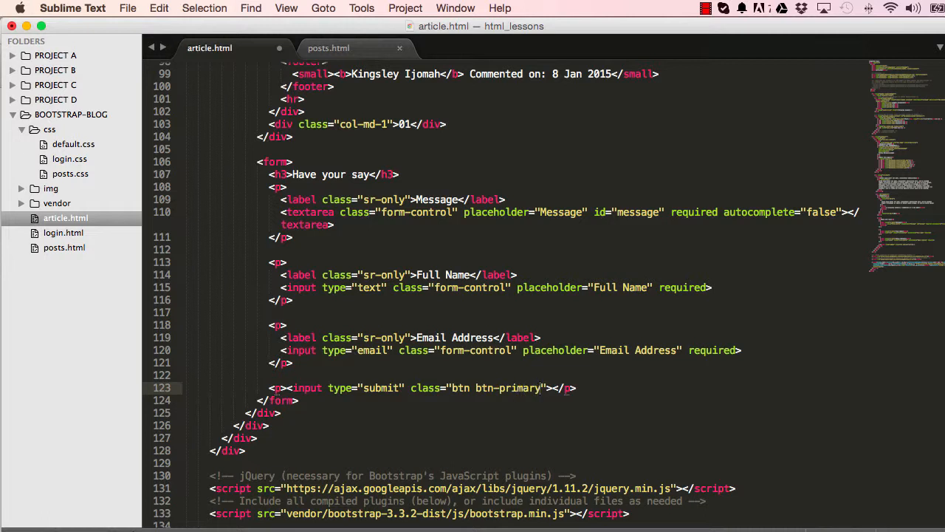
{"action": "type", "text": "value=\"\""}
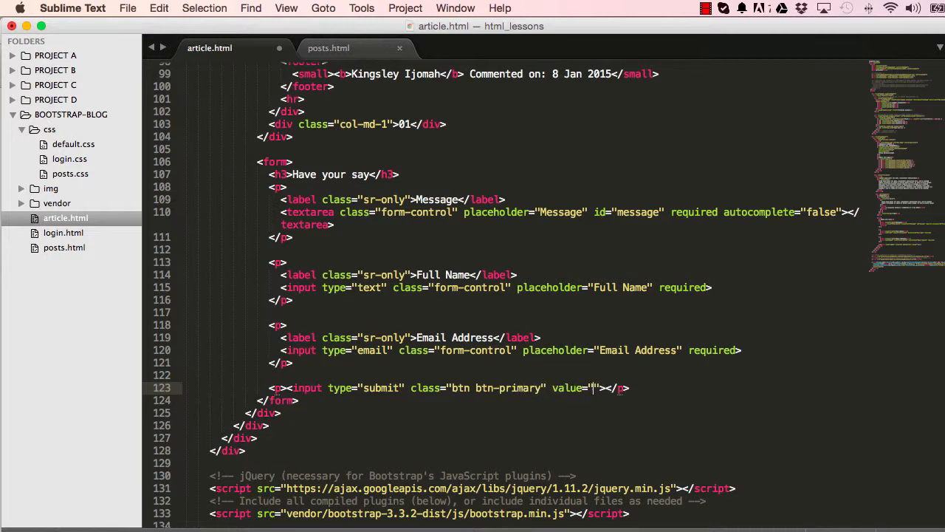
{"action": "type", "text": "Send Me"}
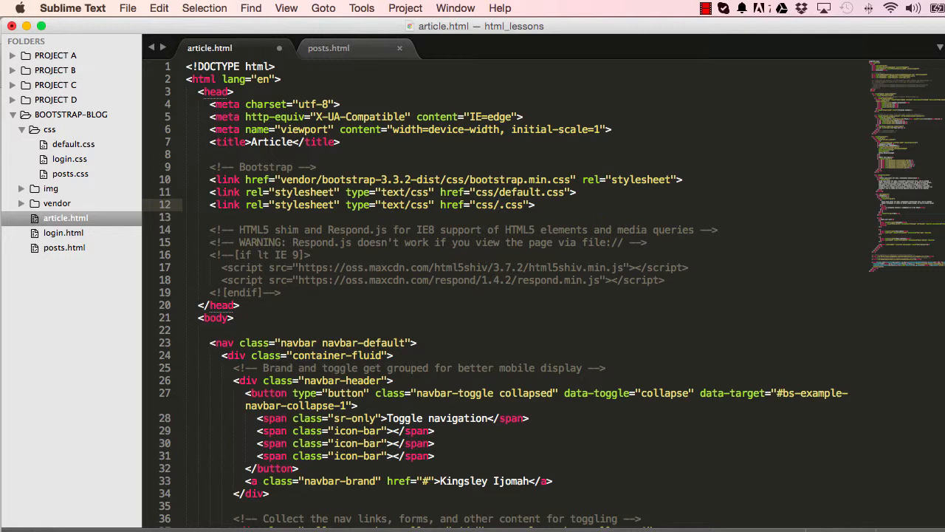
- Point the third stylesheet link to css/article.css and create article.css in the css folder
{"action": "type", "text": "article"}
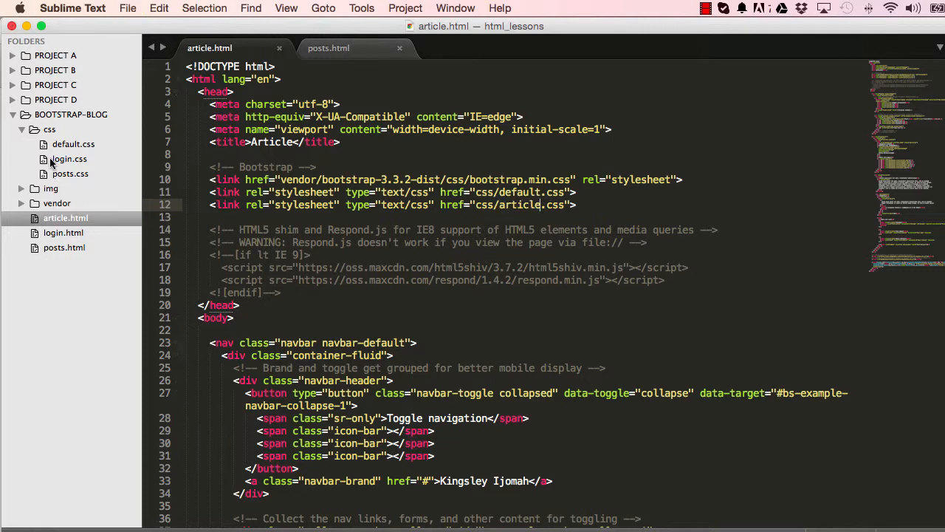
{"action": "right_click", "coordinate": [49, 129]}
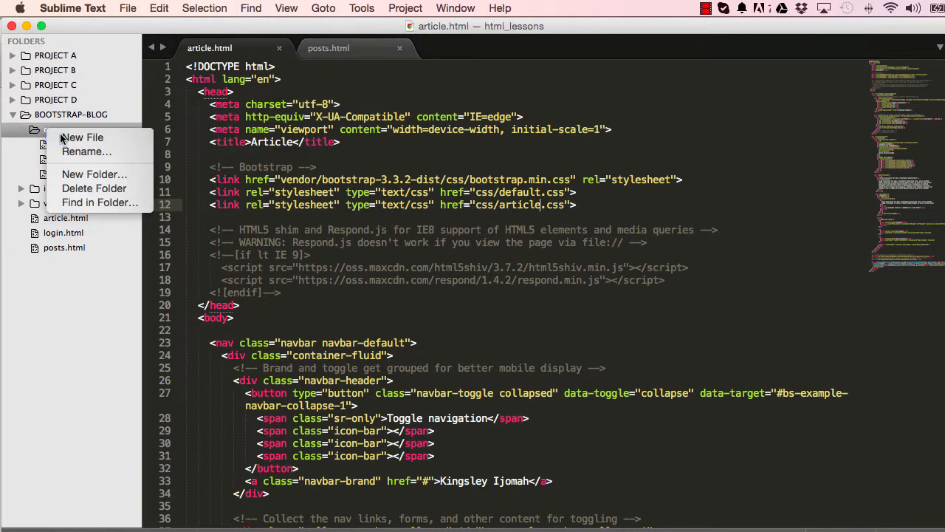
{"action": "left_click", "coordinate": [82, 137]}
{"action": "type", "text": "art"}
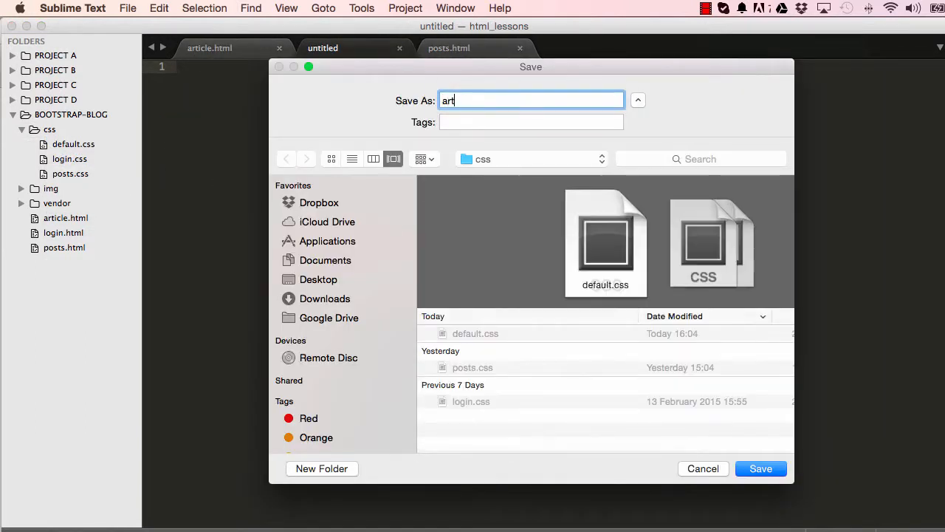
{"action": "left_click", "coordinate": [761, 468]}
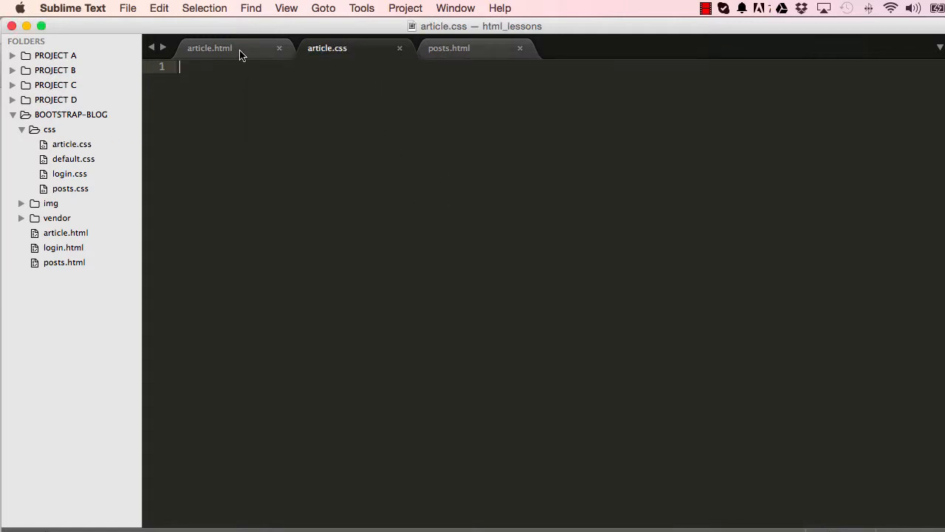
- Open default.css and begin a body rule with a margin property
{"action": "left_click", "coordinate": [209, 47]}
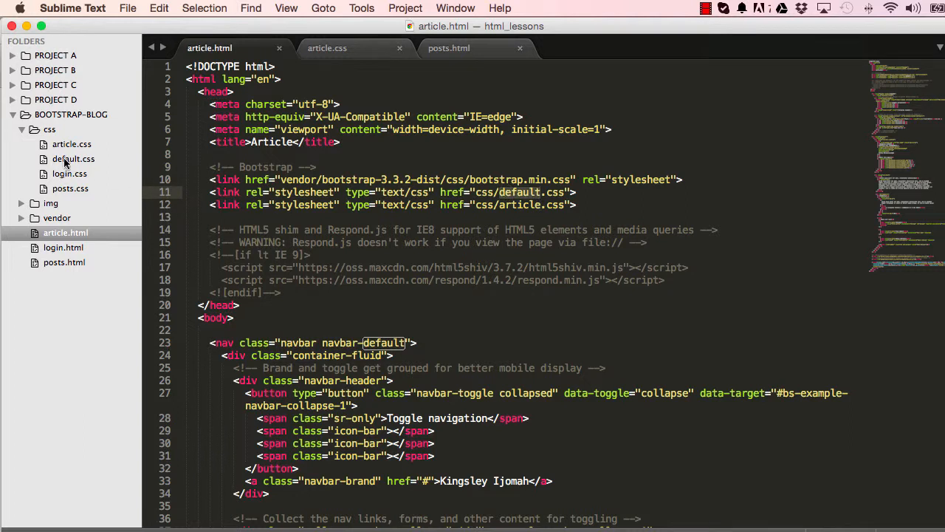
{"action": "left_click", "coordinate": [73, 158]}
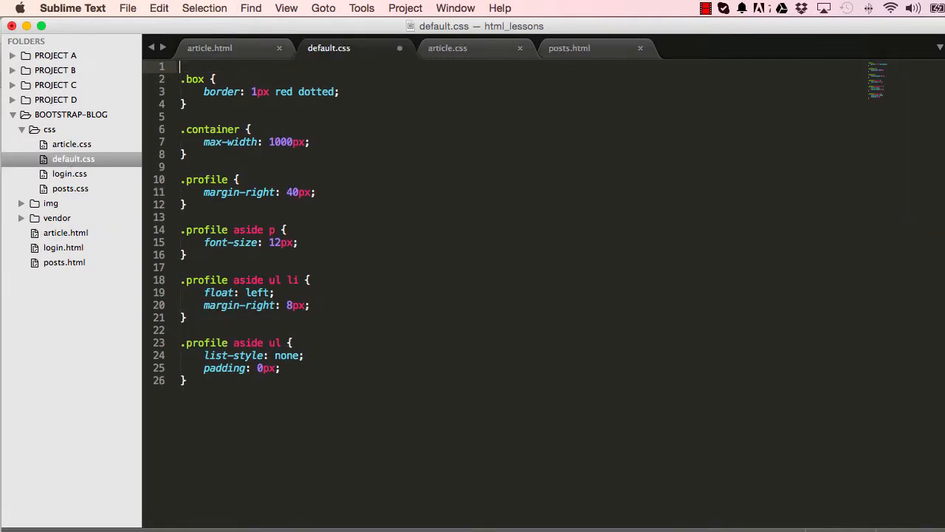
{"action": "type", "text": "body {"}
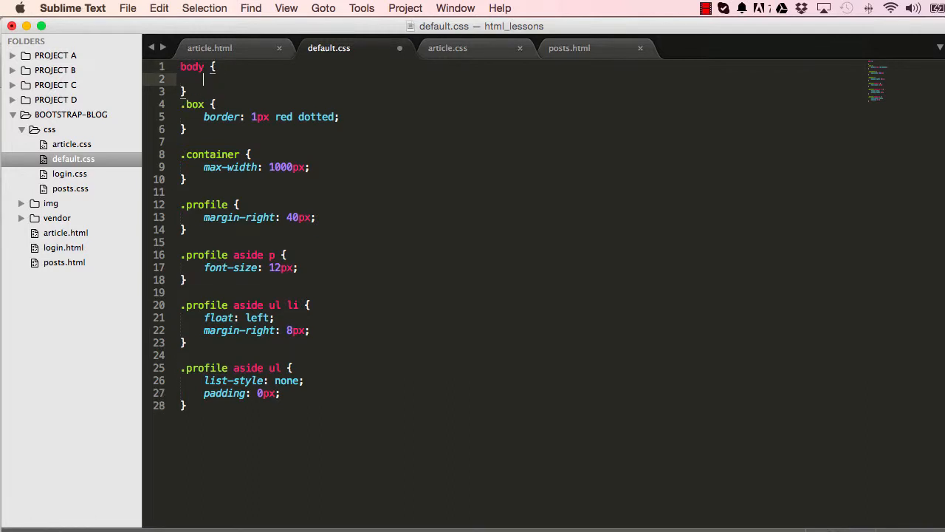
{"action": "type", "text": "mar"}
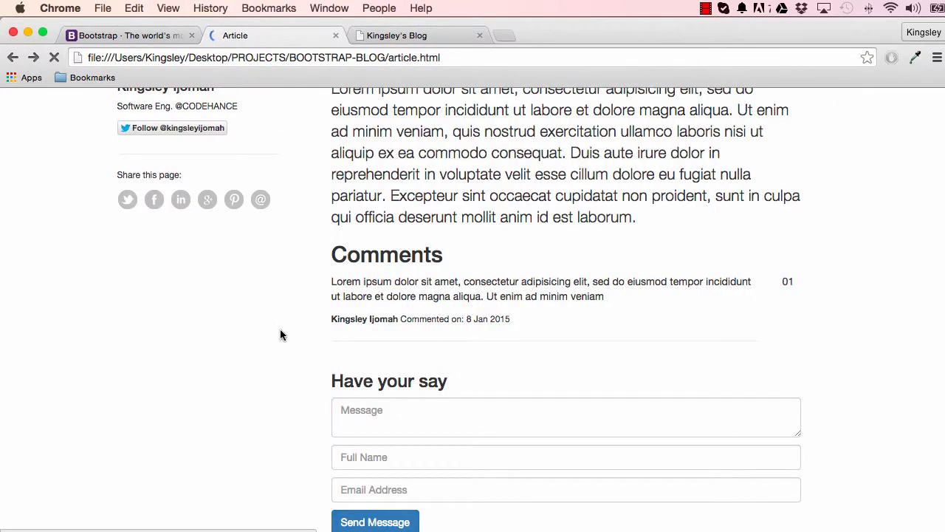
- Scroll the Chrome preview down to the form and its Send Message button
{"action": "scroll", "scroll_direction": "down", "scroll_amount": 3}
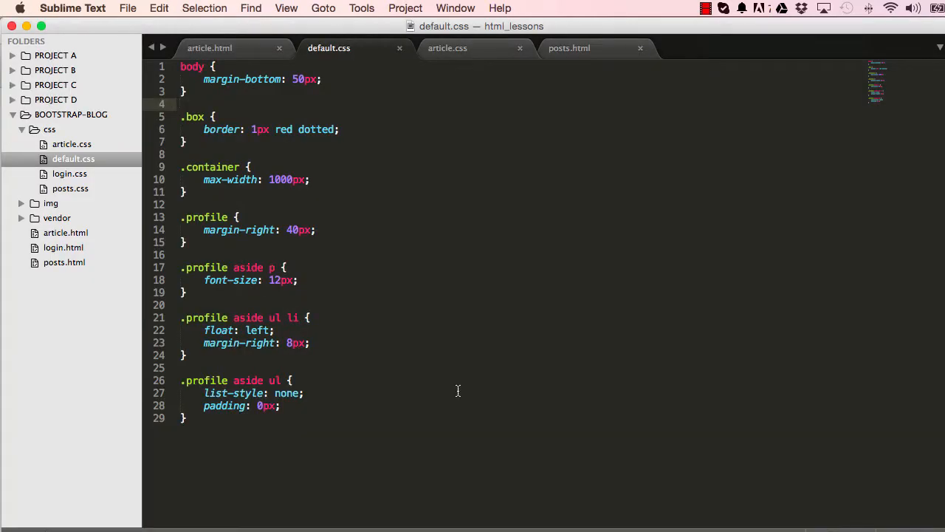
- In article.css, add a form top-margin rule and an h4 rule with 0px bottom margin
{"action": "left_click", "coordinate": [447, 48]}
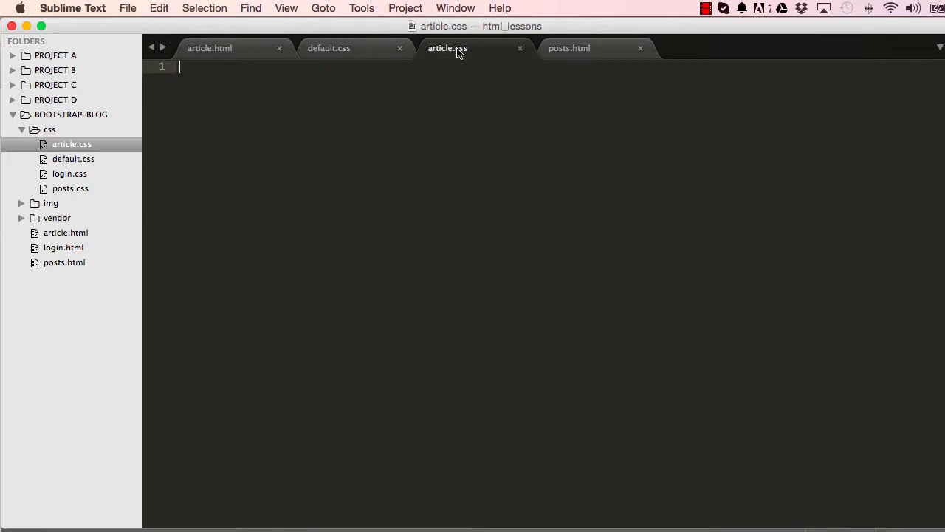
{"action": "mouse_move", "coordinate": [379, 93]}
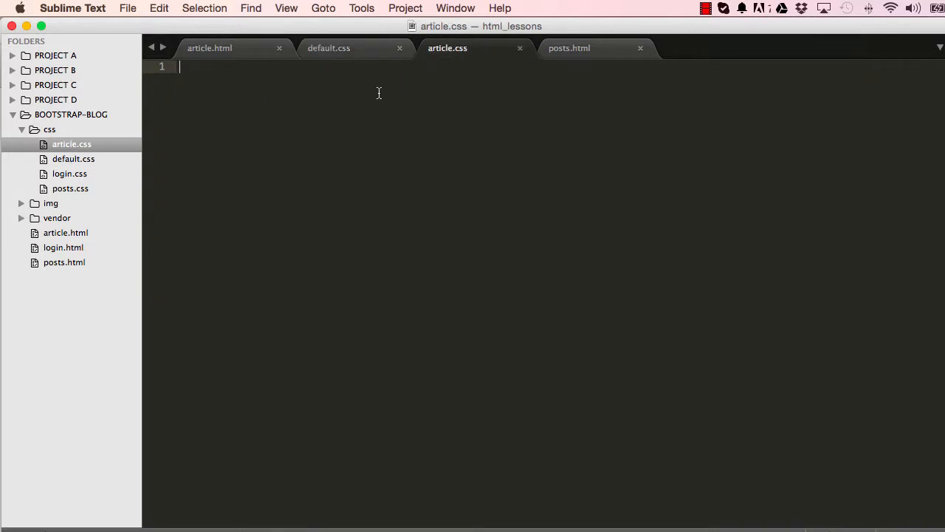
{"action": "type", "text": "form {"}
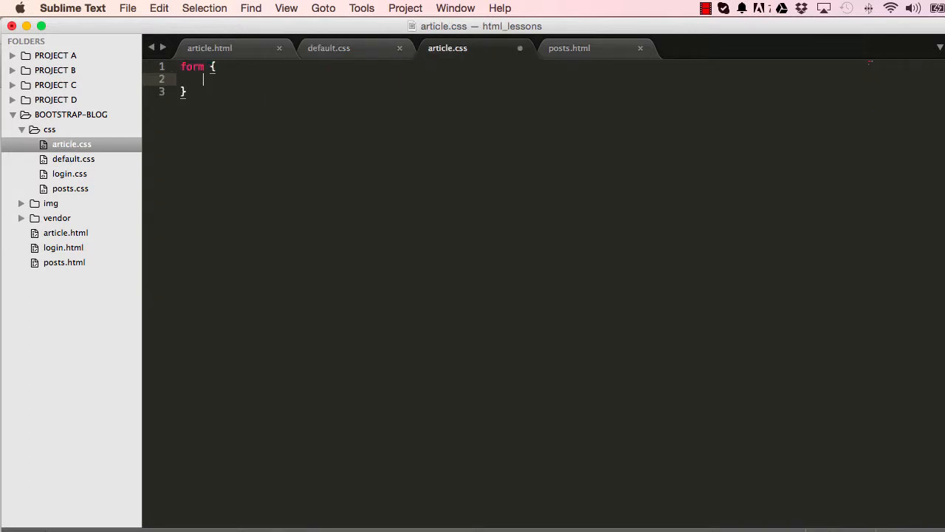
{"action": "type", "text": "margin-top: 20px;"}
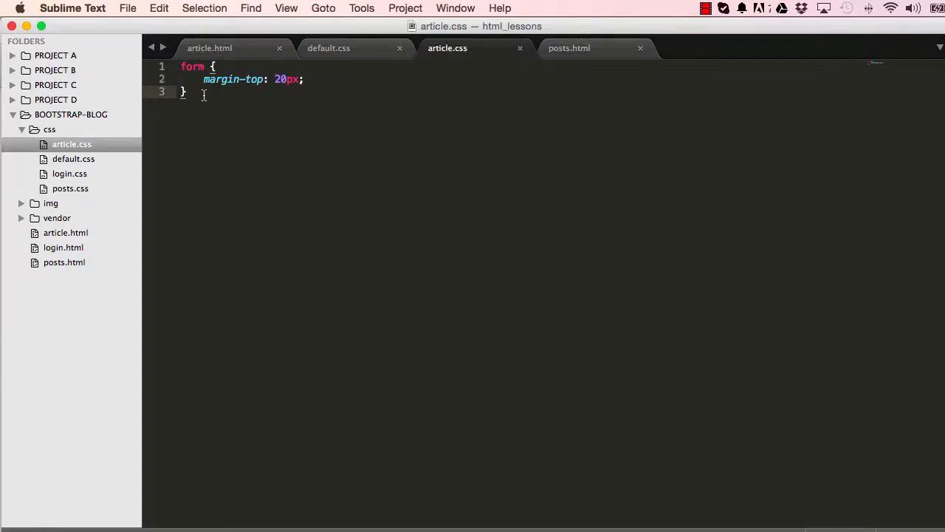
{"action": "type", "text": "h4 {"}
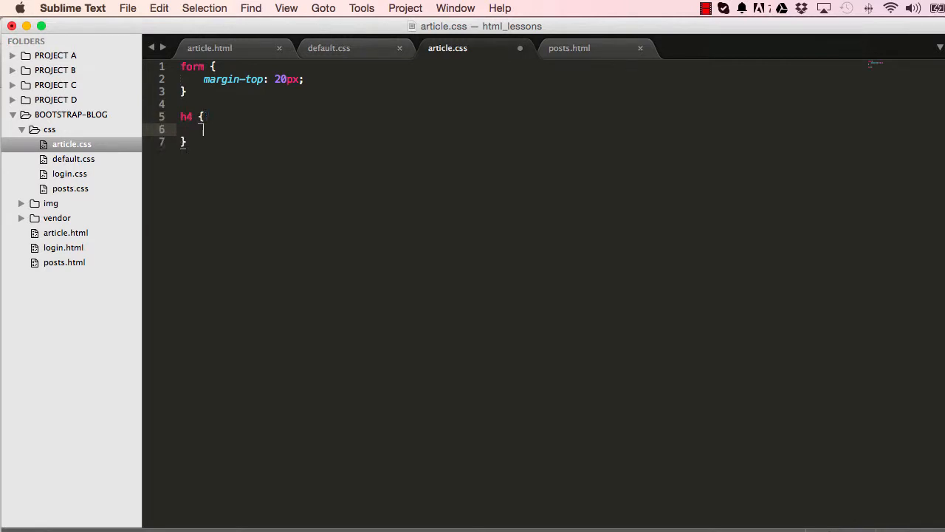
{"action": "type", "text": "margin-bottom:"}
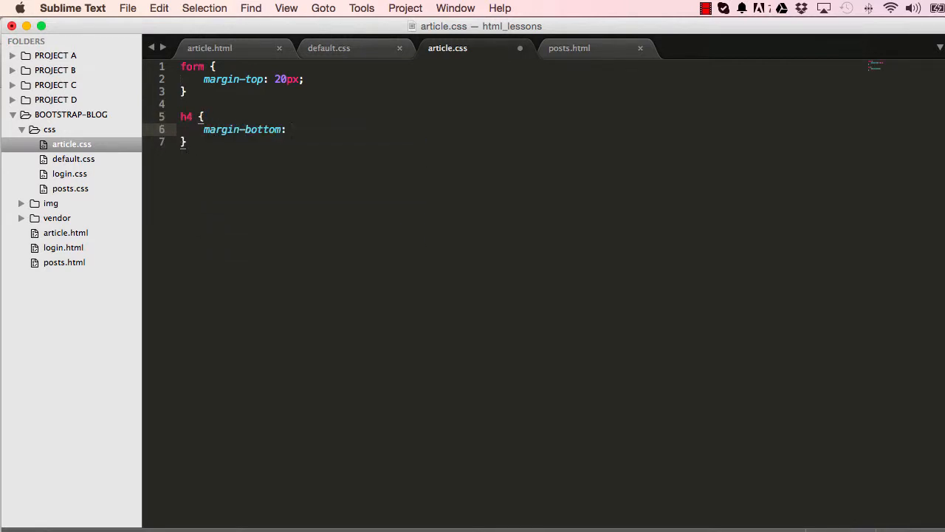
{"action": "type", "text": "0px;"}
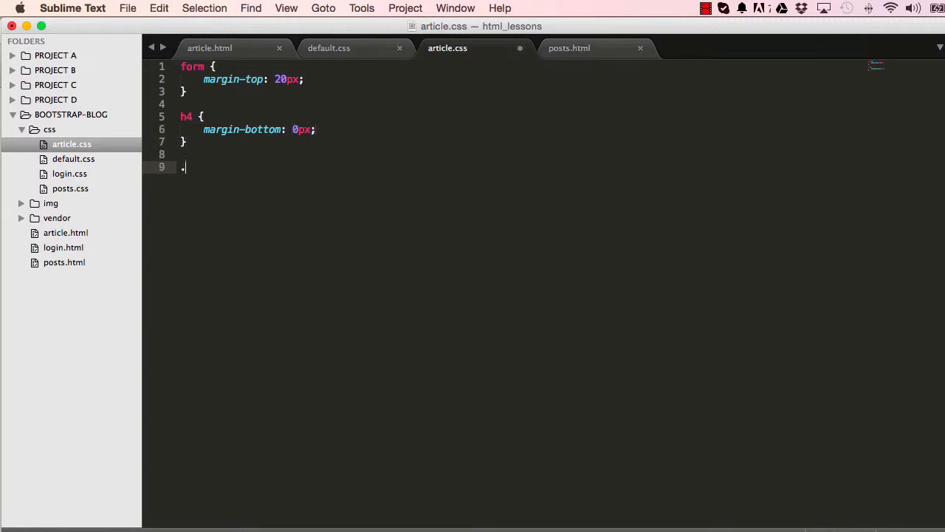
- Add a .comment-num rule with 16px font size and #ccc colour, then return to article.html
{"action": "type", "text": ".c"}
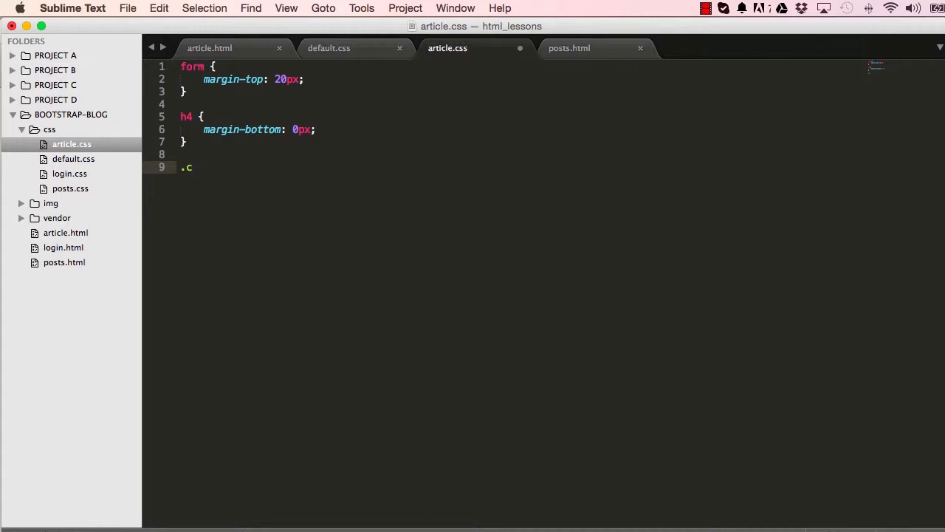
{"action": "type", "text": "omment"}
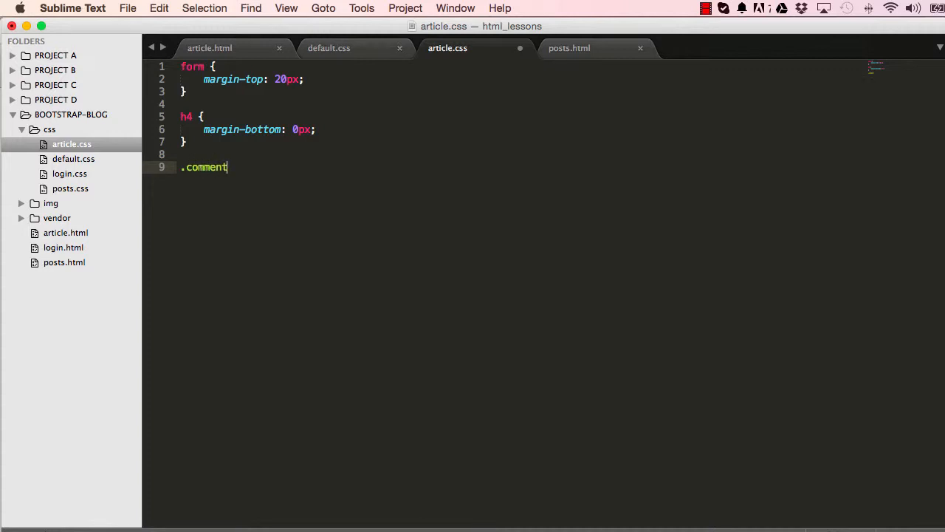
{"action": "type", "text": "-num"}
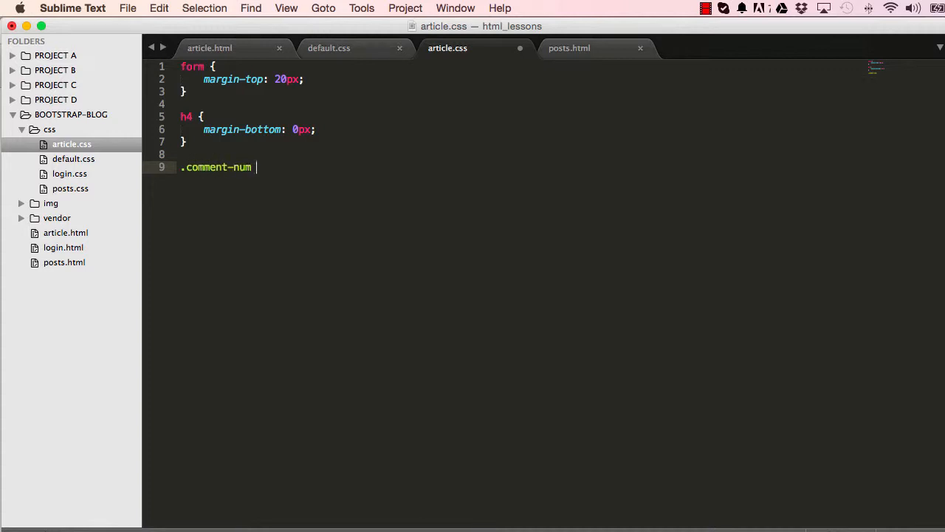
{"action": "type", "text": "{ font-"}
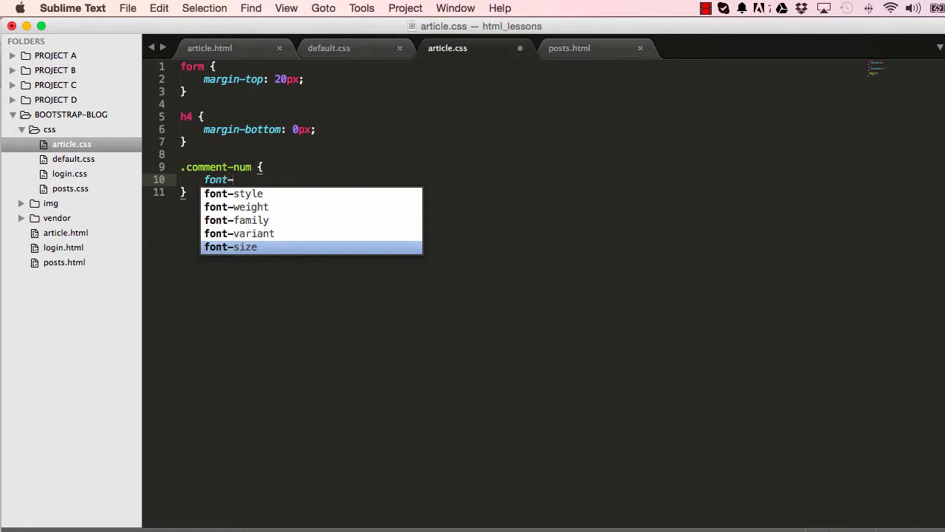
{"action": "key", "text": "Tab"}
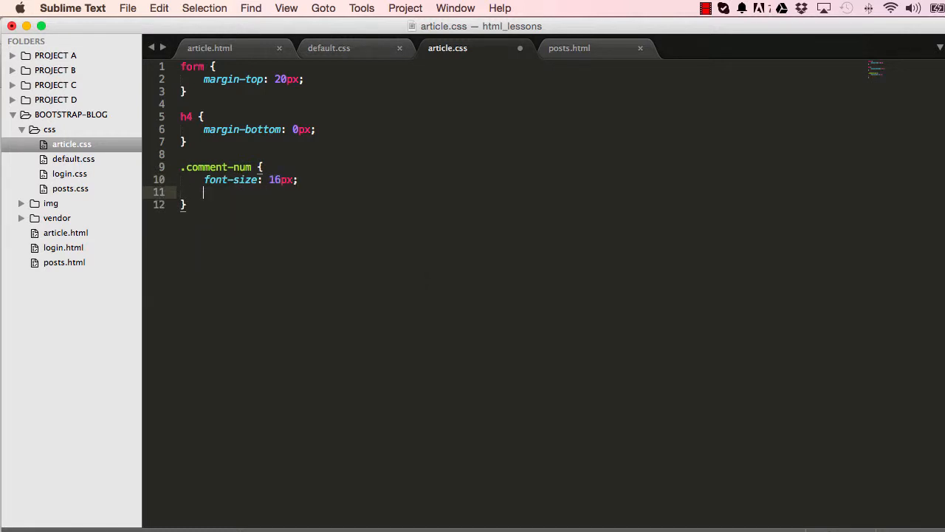
{"action": "type", "text": "color:;"}
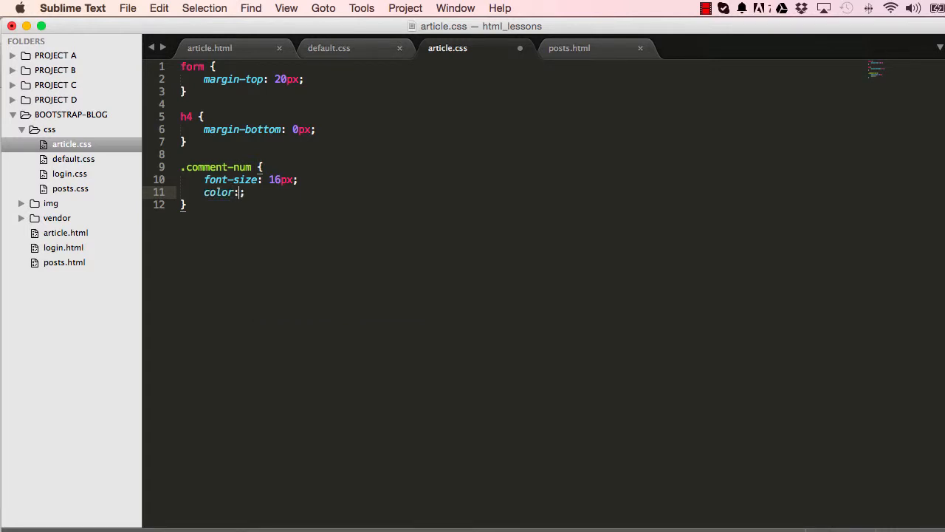
{"action": "type", "text": "#cd"}
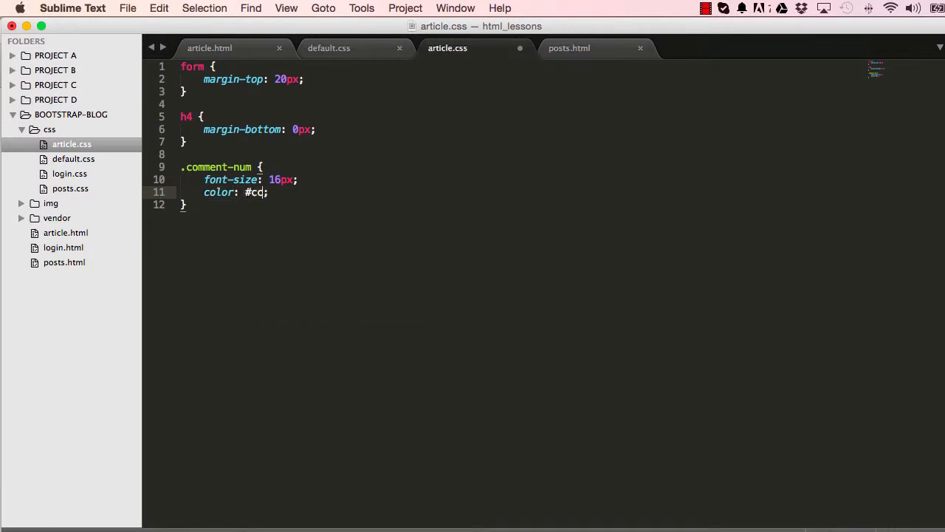
{"action": "type", "text": "c"}
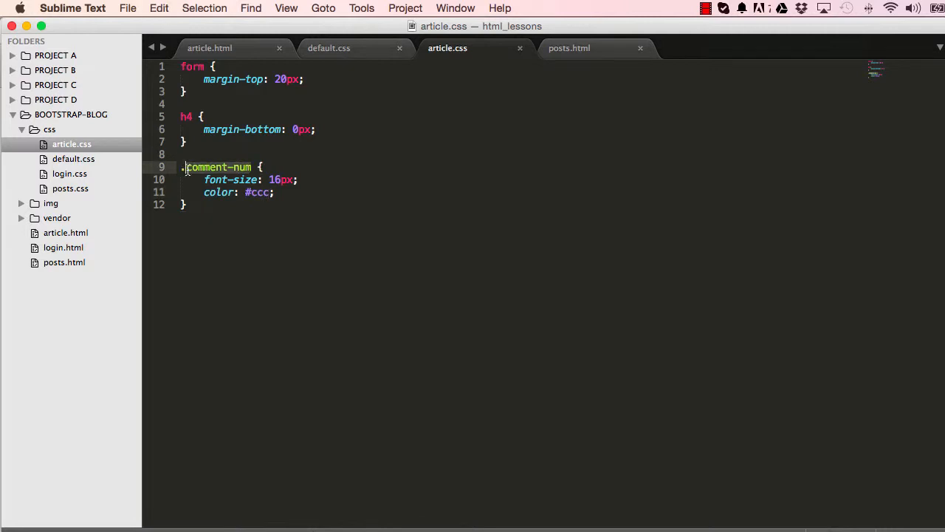
{"action": "mouse_move", "coordinate": [223, 65]}
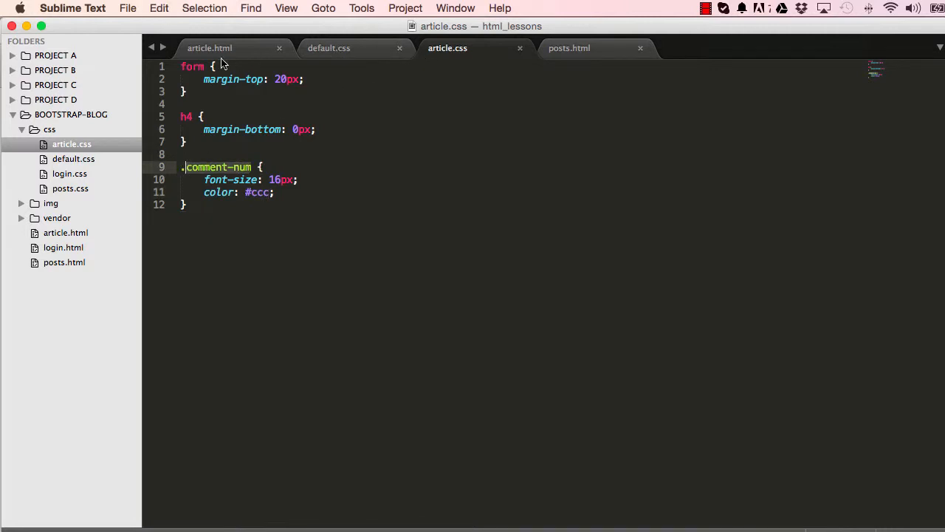
{"action": "left_click", "coordinate": [209, 47]}
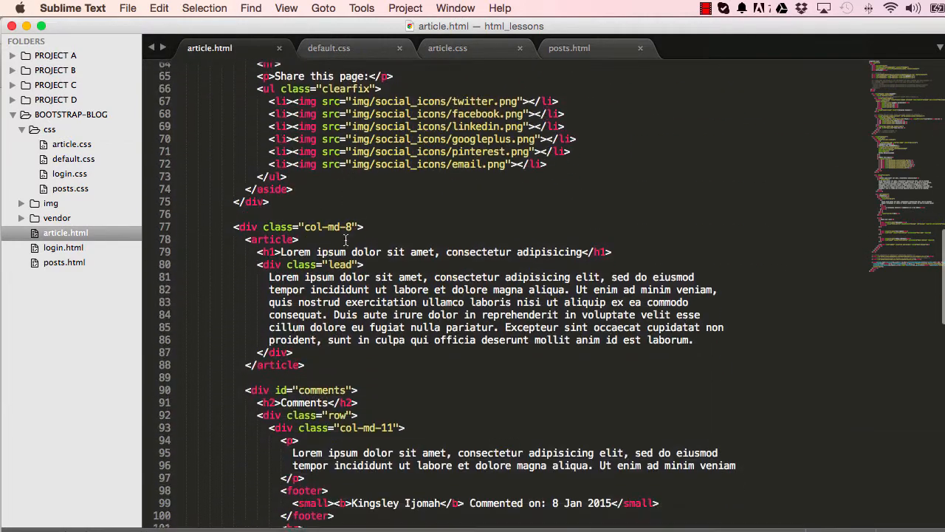
{"action": "scroll", "scroll_direction": "down", "scroll_amount": 3}
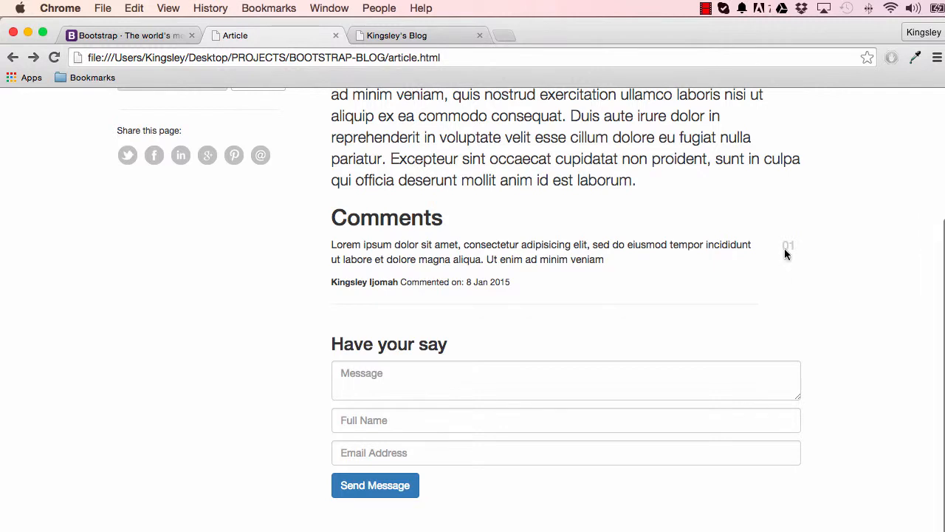
{"action": "mouse_move", "coordinate": [587, 197]}
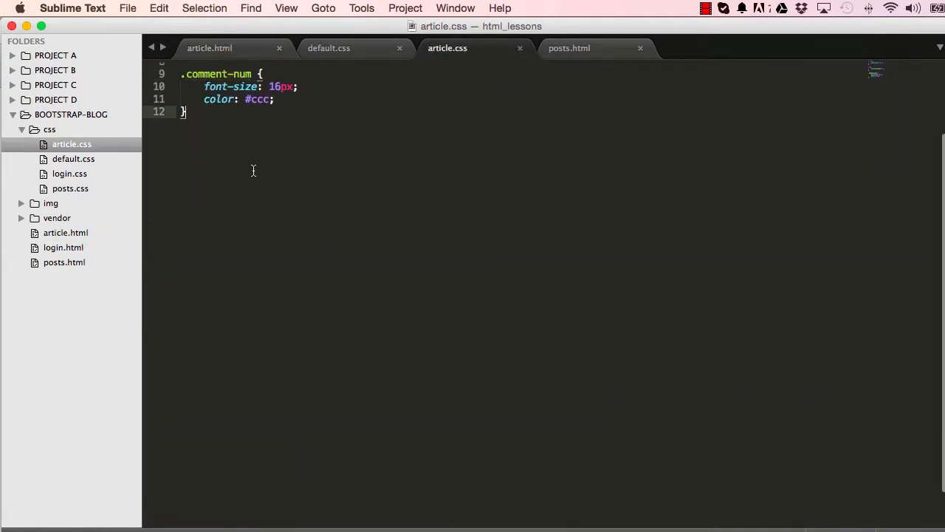
- Add a 50px #comments top margin and start a #message rule with a height property
{"action": "type", "text": "#comments {"}
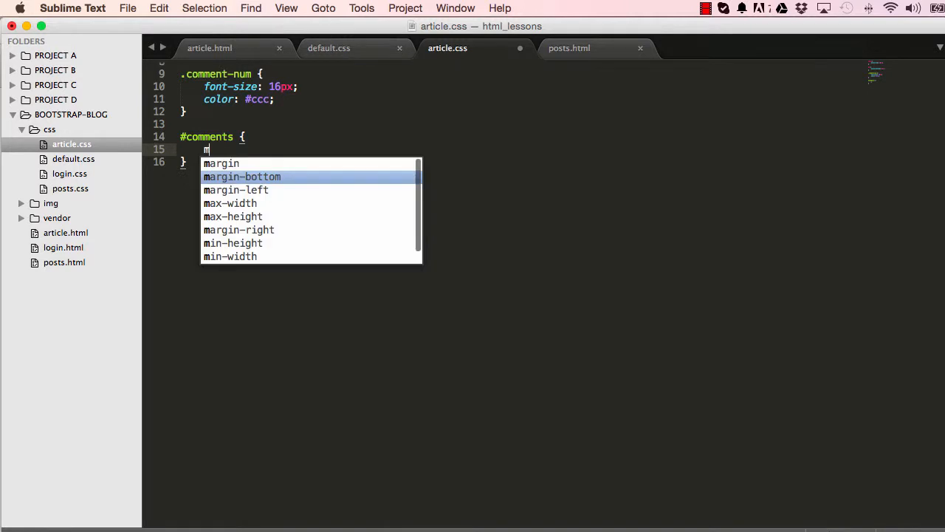
{"action": "type", "text": "argin-to"}
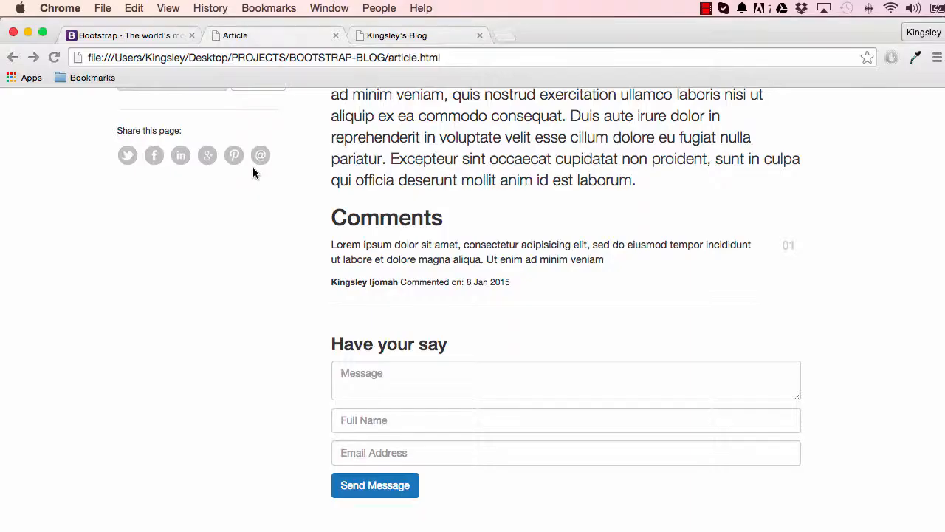
{"action": "mouse_move", "coordinate": [308, 292]}
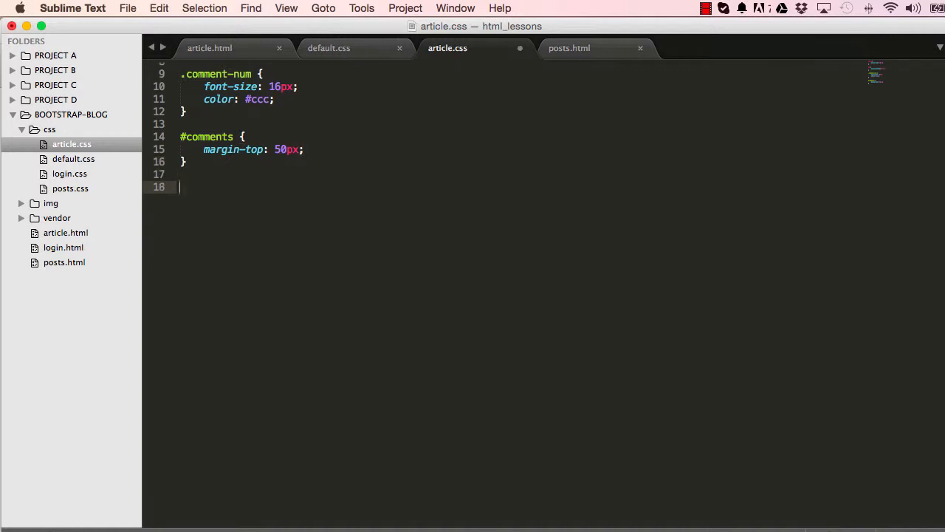
{"action": "type", "text": "#mess"}
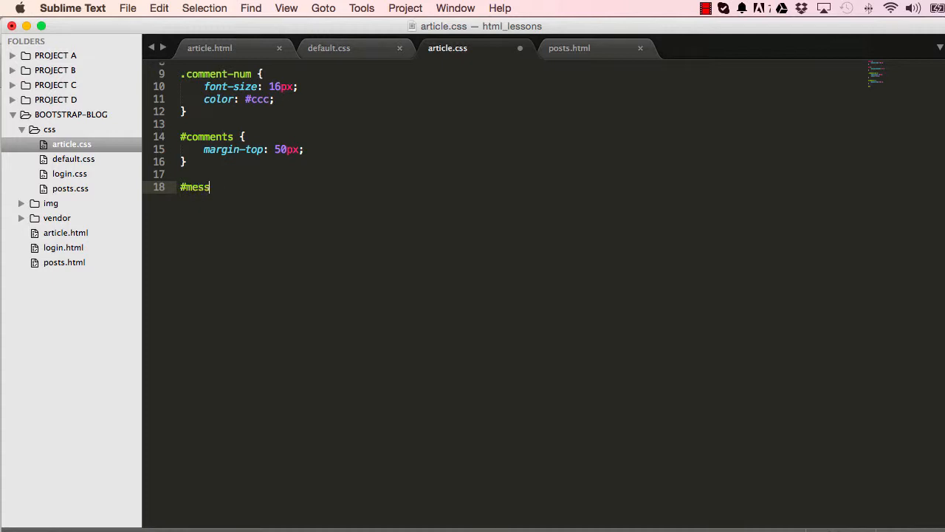
{"action": "type", "text": "age {"}
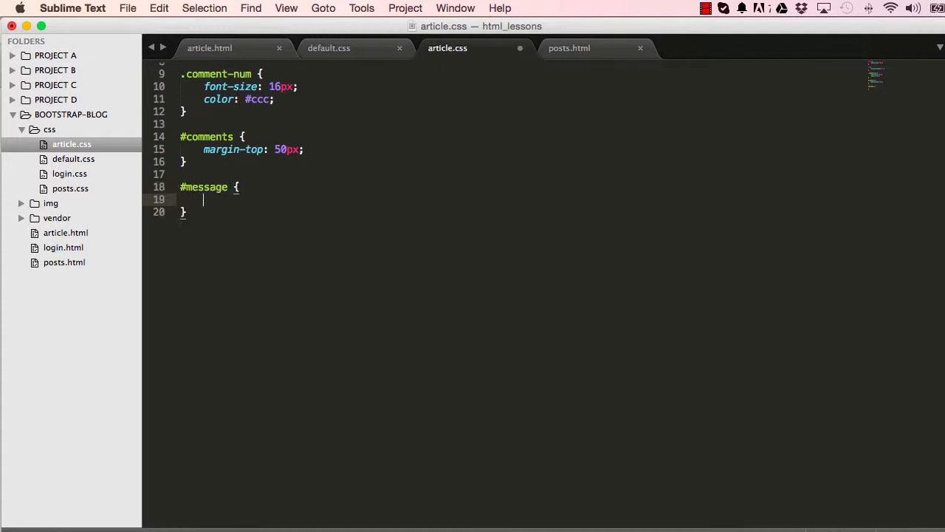
{"action": "type", "text": "height:"}
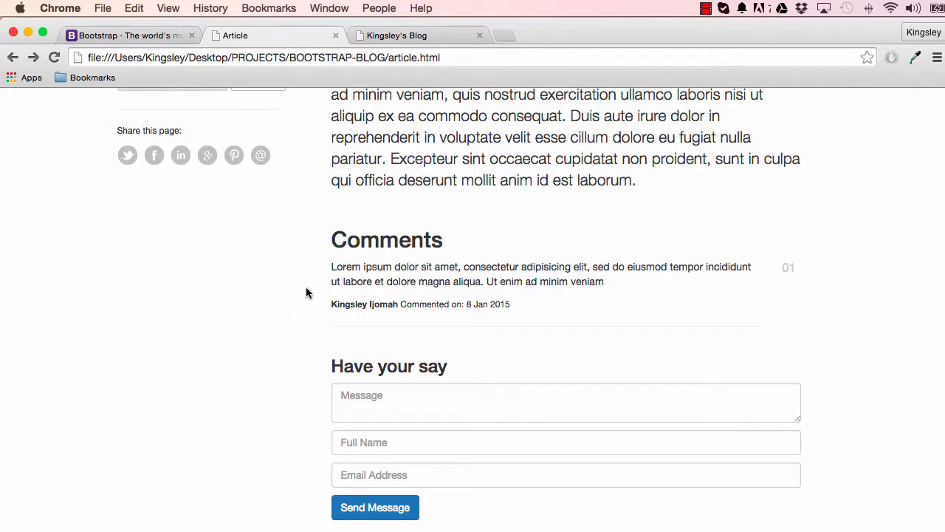
- Scroll to the article form and compare it with the finished blog's comments section
{"action": "scroll", "scroll_direction": "down", "scroll_amount": 3}
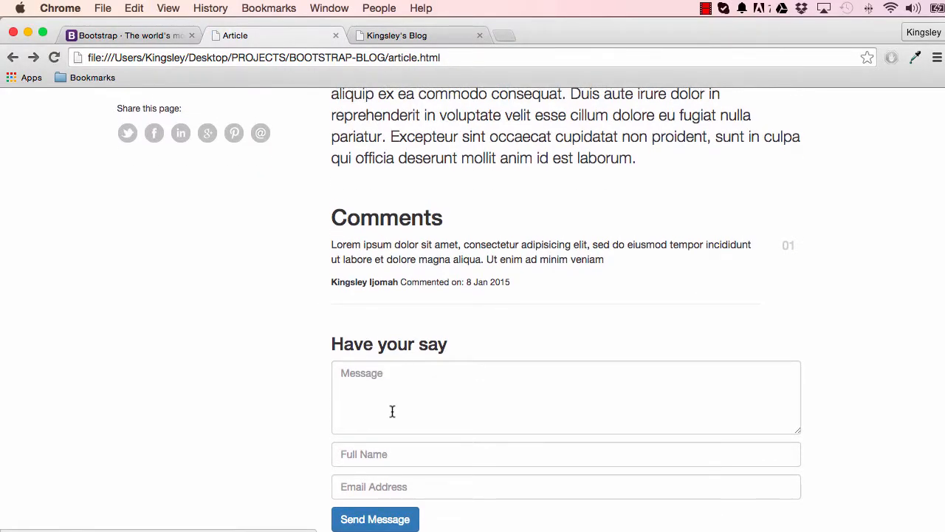
{"action": "scroll", "scroll_direction": "down", "scroll_amount": 3}
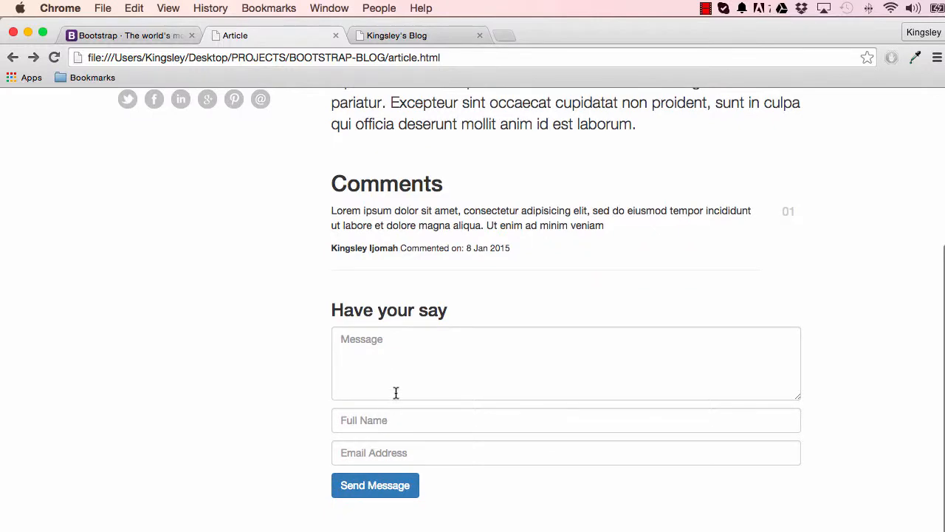
{"action": "left_click", "coordinate": [395, 35]}
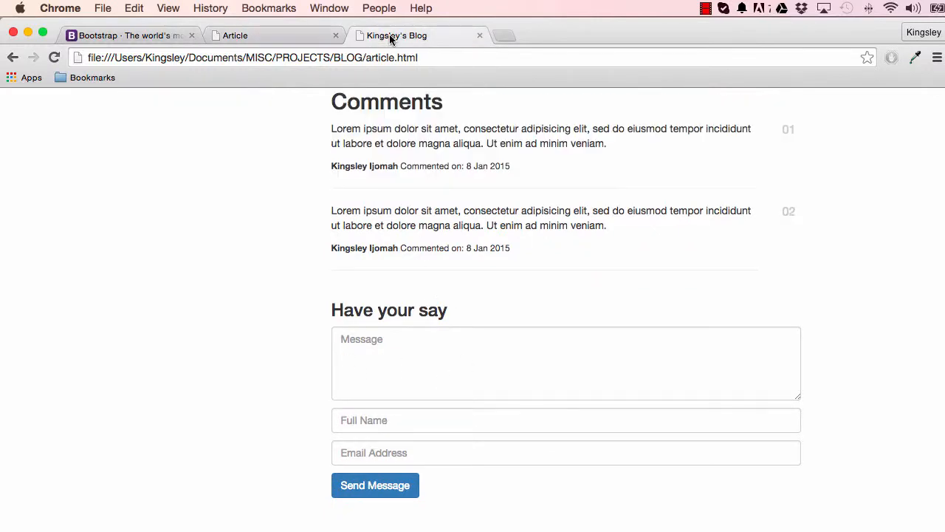
{"action": "mouse_move", "coordinate": [440, 273]}
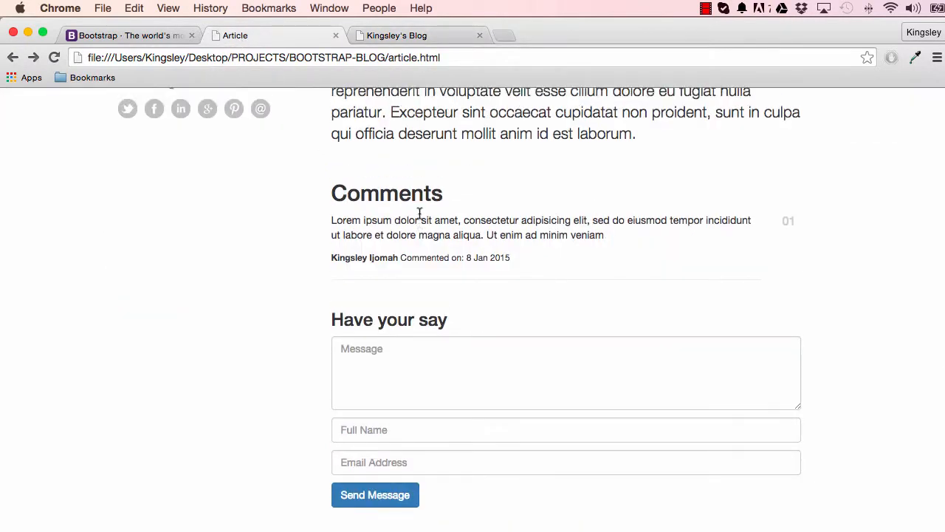
{"action": "scroll", "scroll_direction": "up", "scroll_amount": 3}
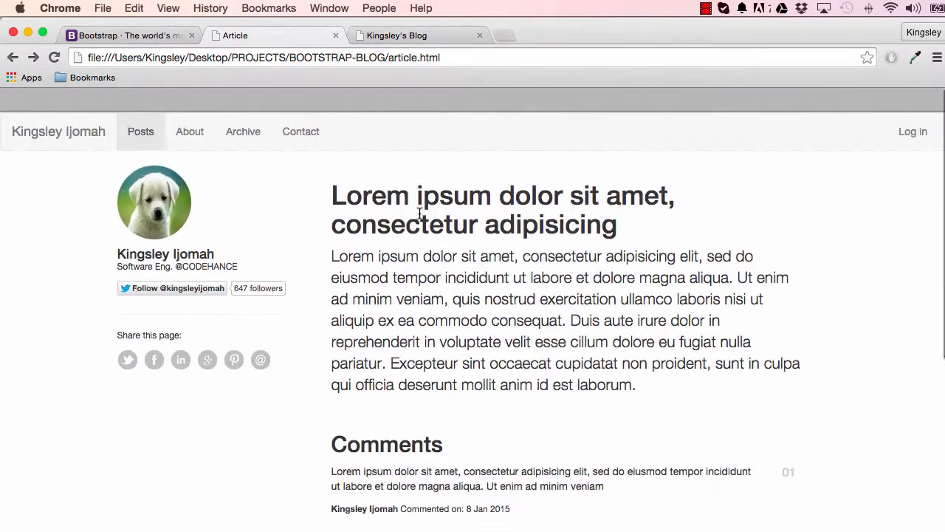
{"action": "scroll", "scroll_direction": "down", "scroll_amount": 3}
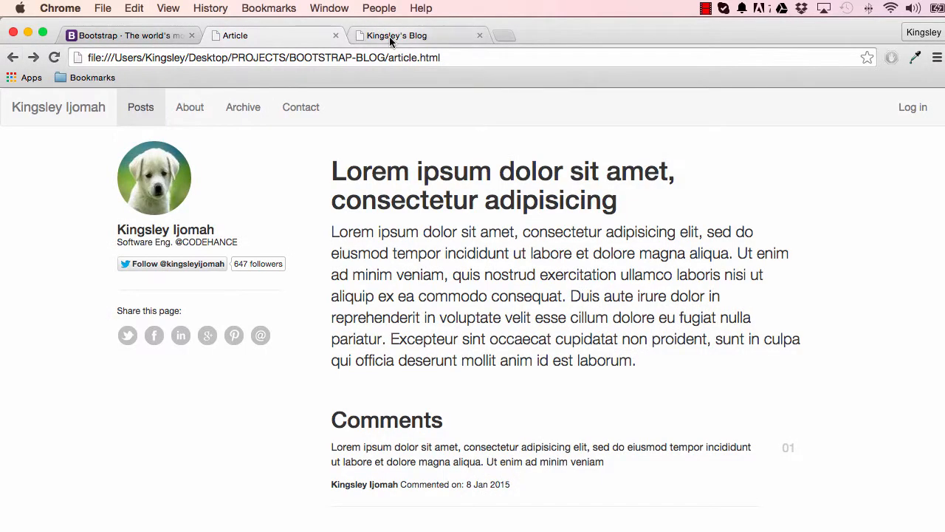
{"action": "left_click", "coordinate": [214, 107]}
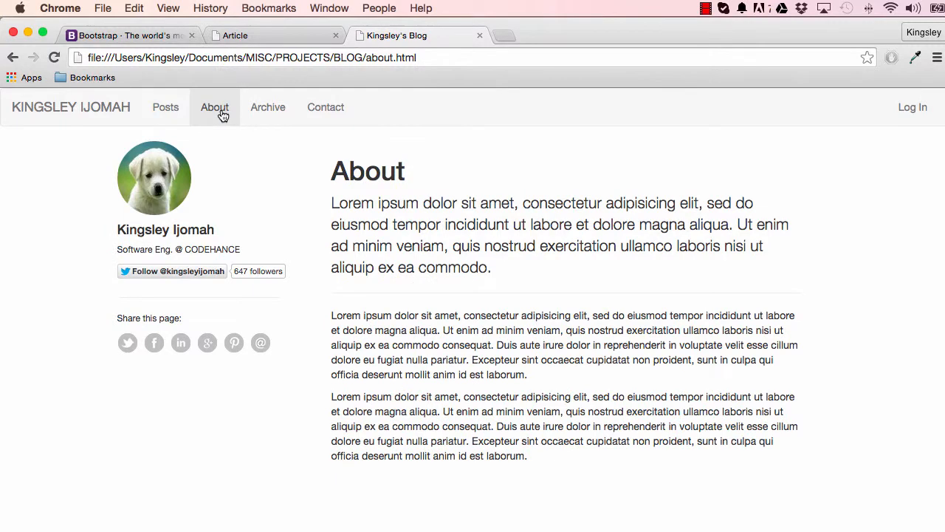
{"action": "mouse_move", "coordinate": [208, 111]}
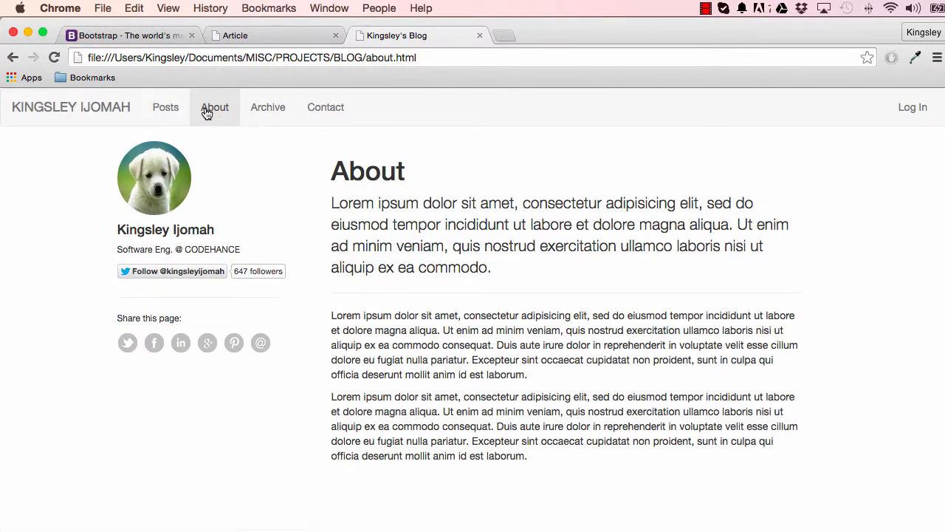